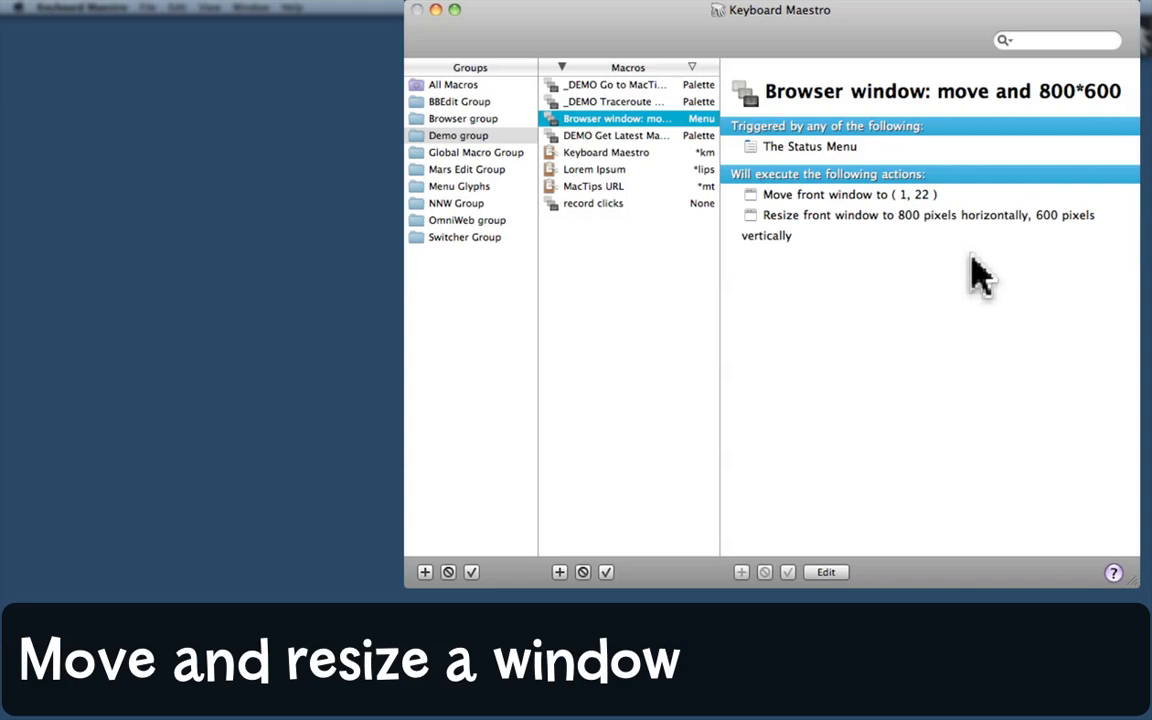
mouse_move(913, 215)
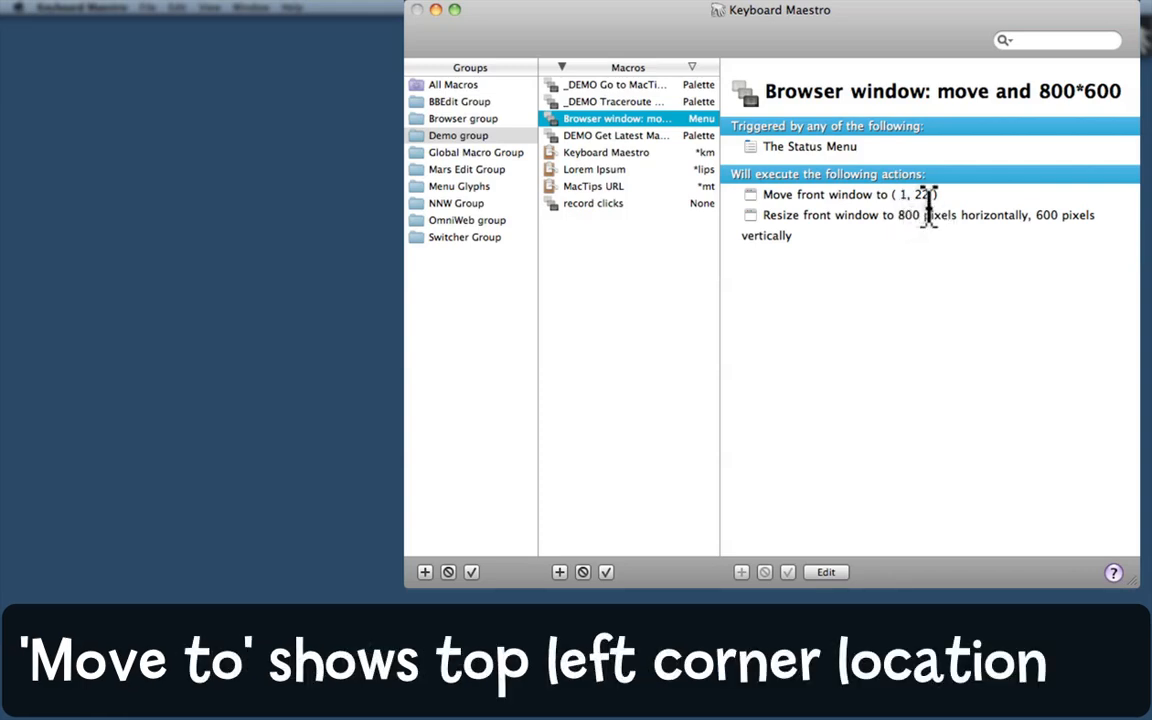
mouse_move(930, 215)
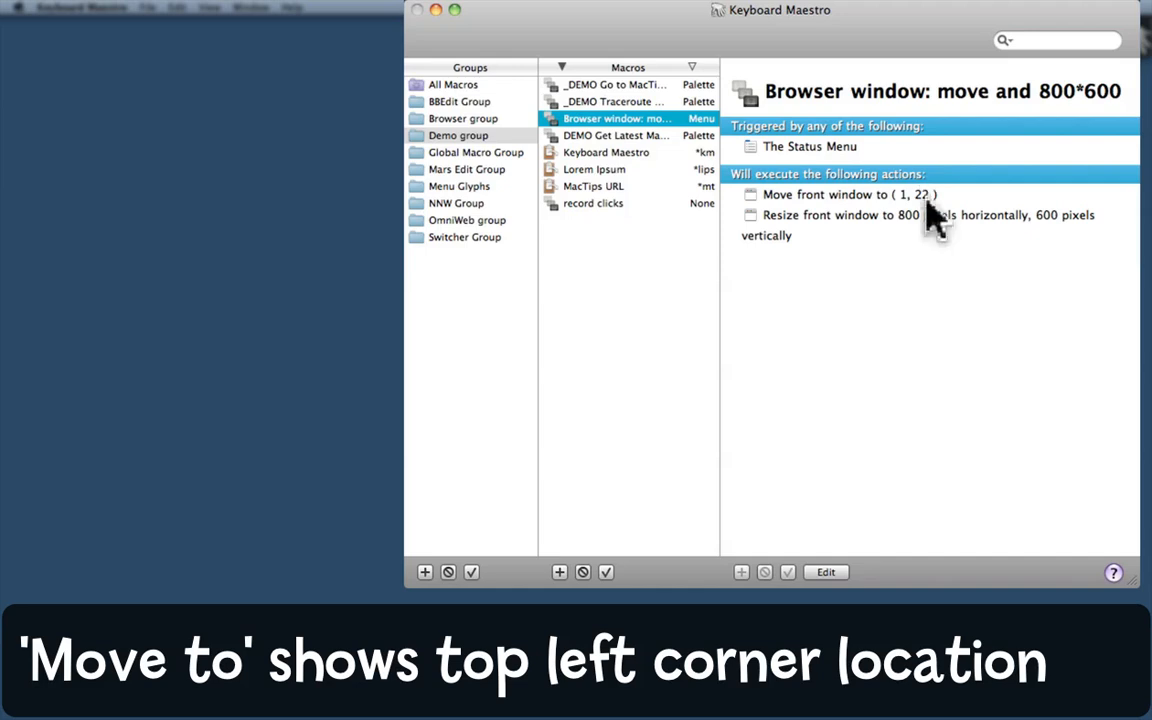
mouse_move(930, 220)
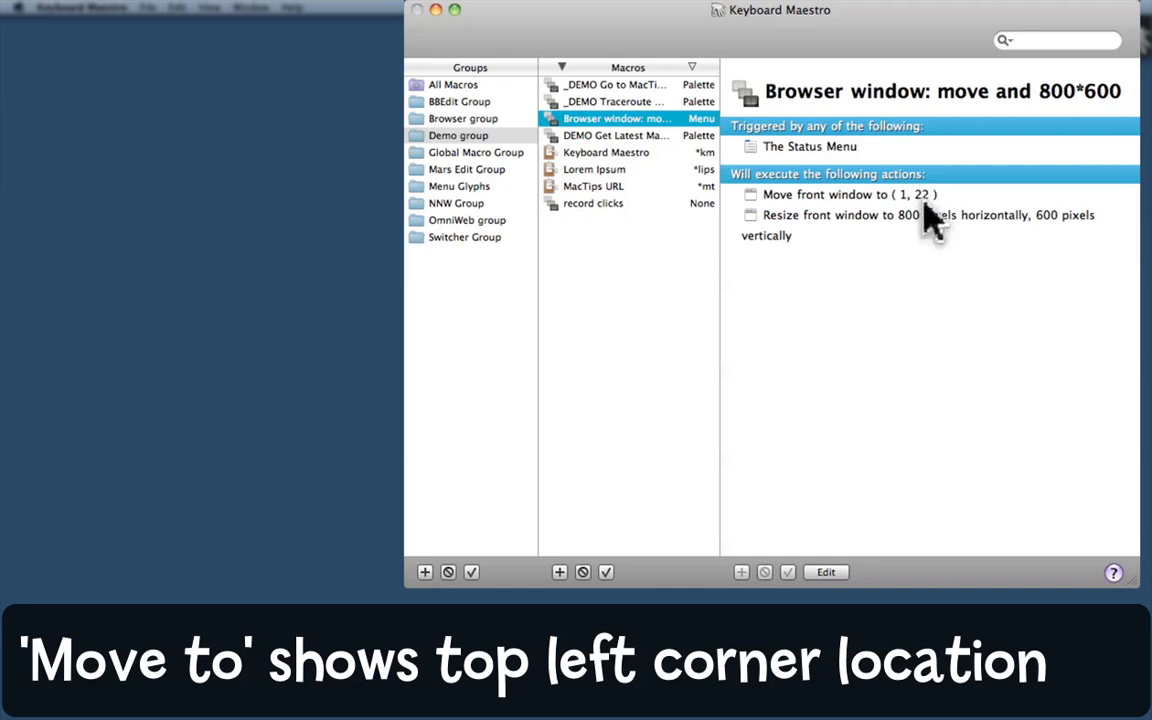
mouse_move(925, 240)
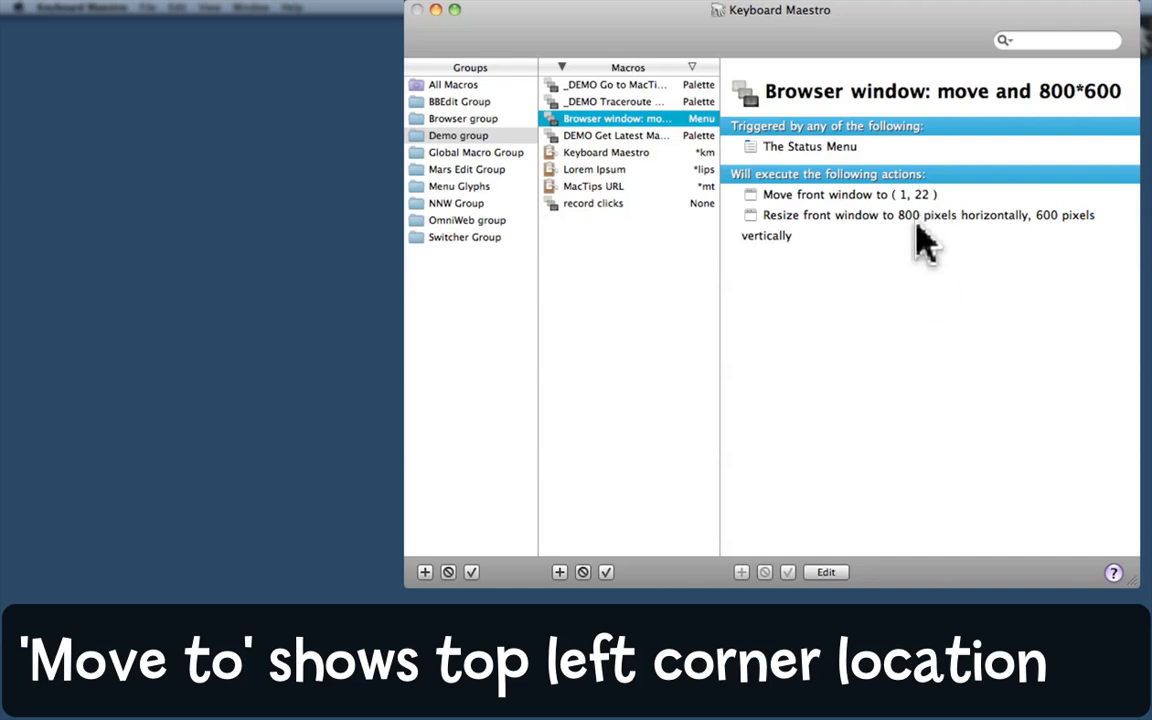
mouse_move(1065, 240)
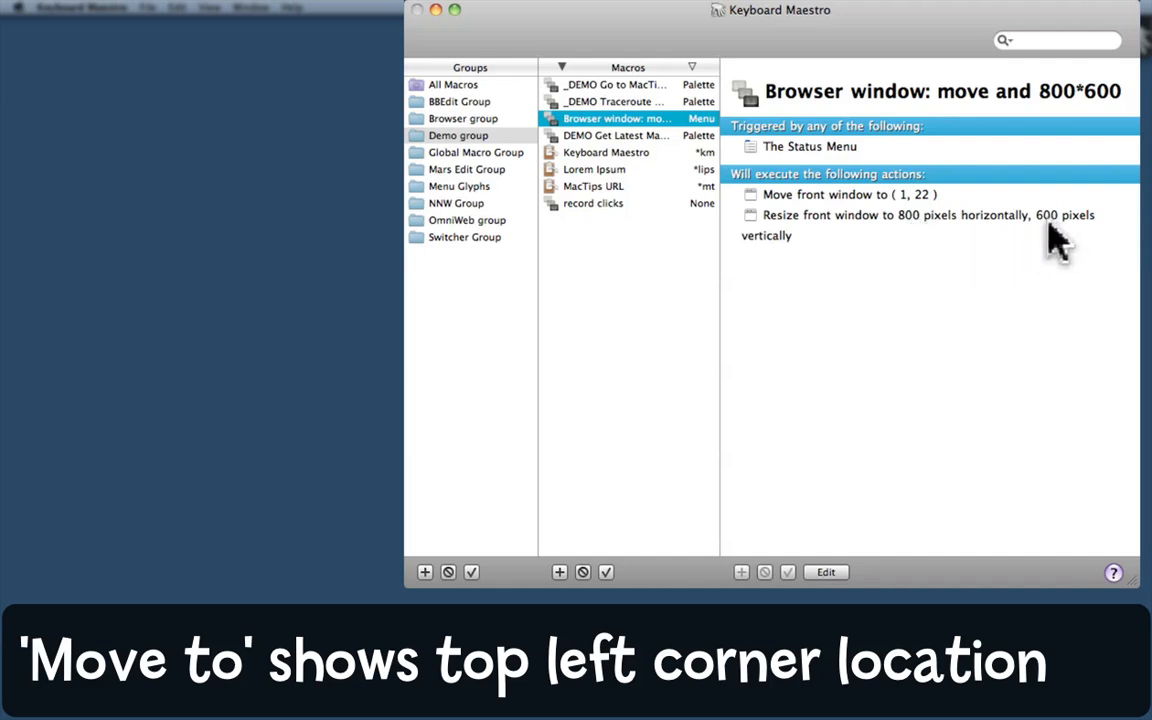
mouse_move(650, 175)
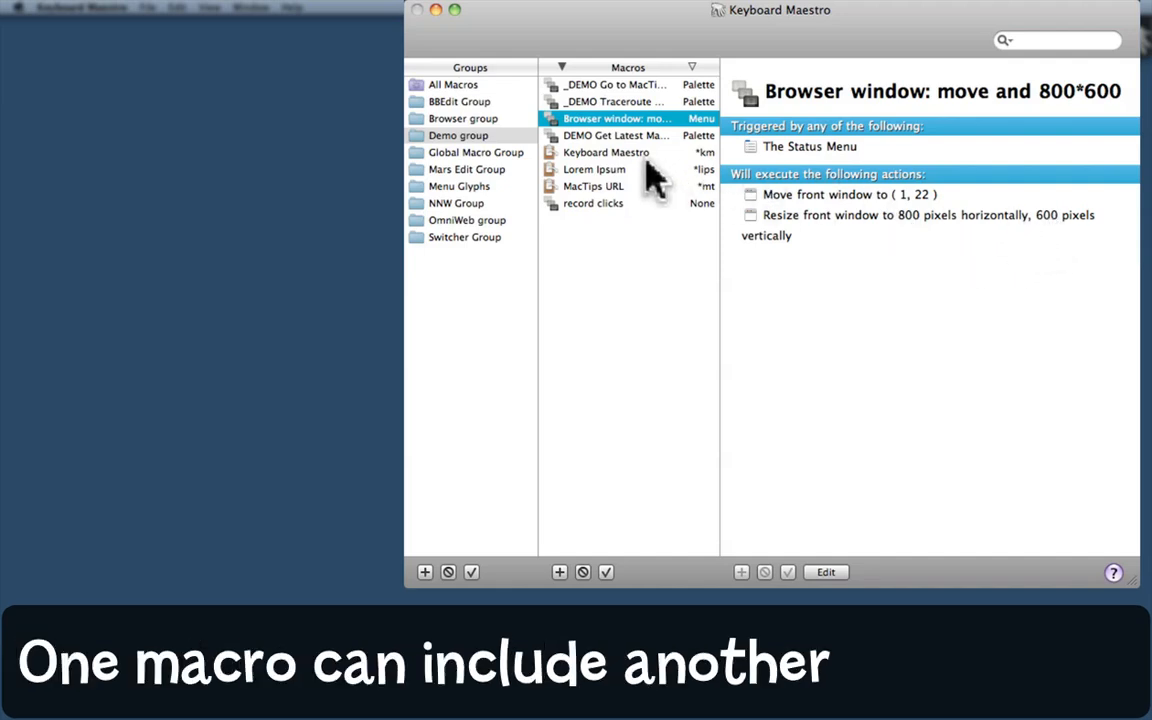
mouse_move(650, 105)
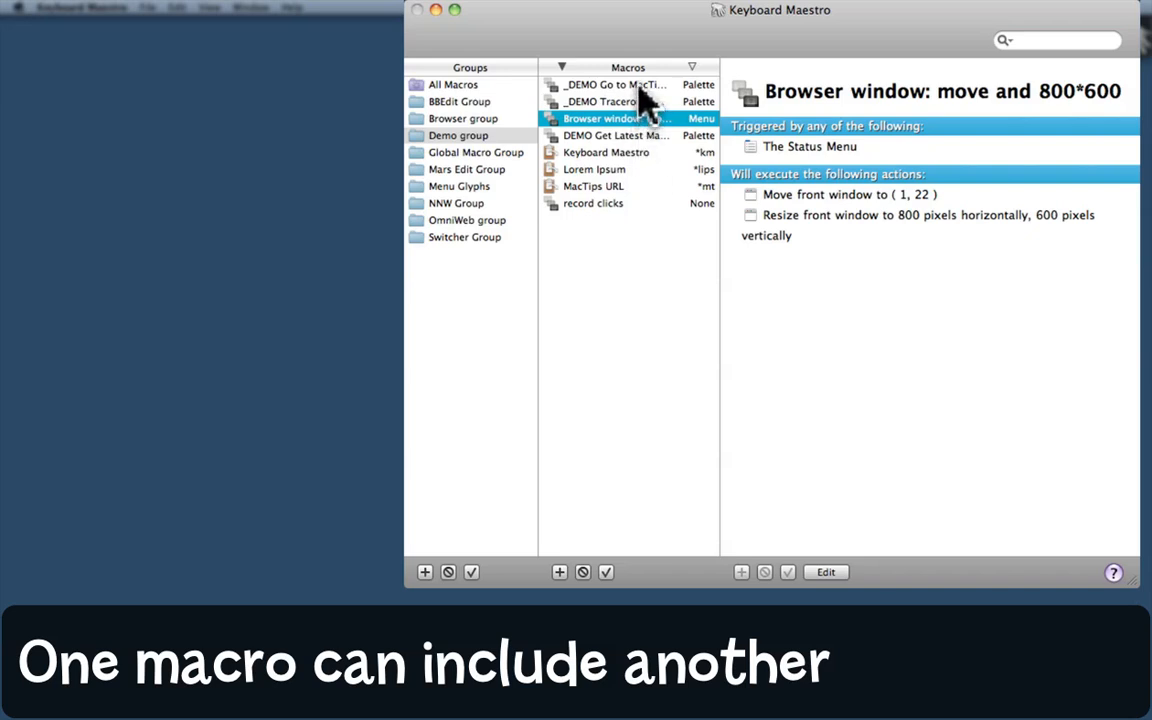
Select the '_DEMO Go to MacTips DEMO' macro to show its Firefox, pause, macro and URL actions.
click(610, 84)
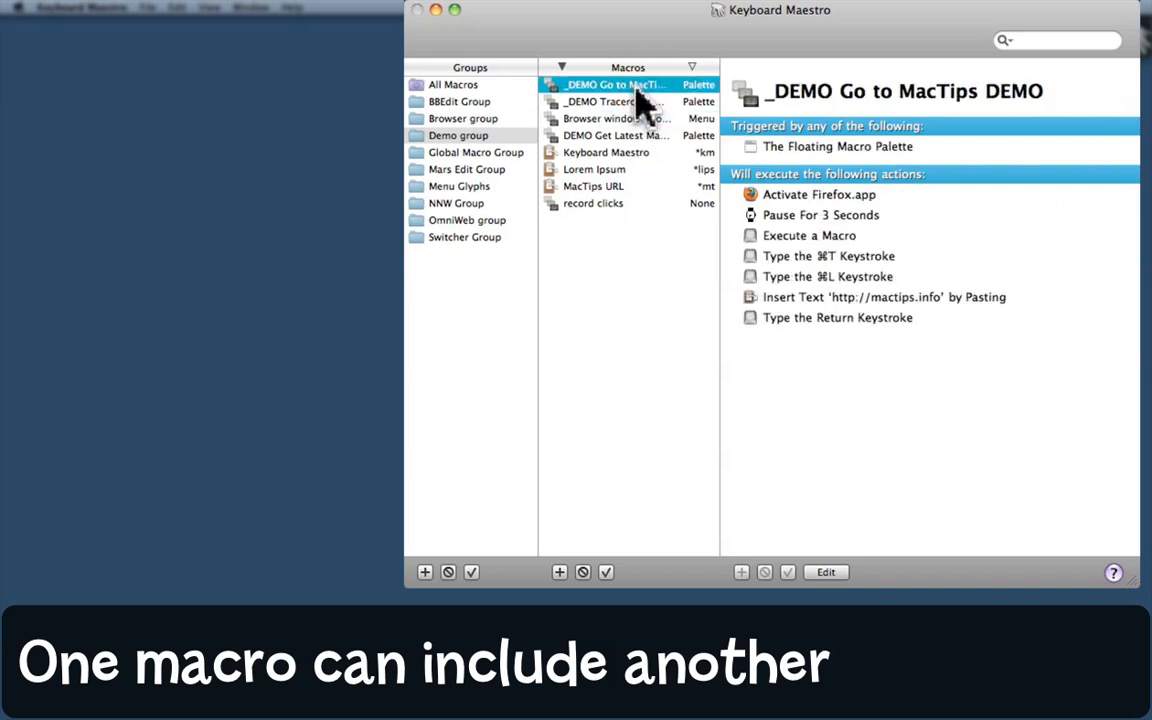
mouse_move(640, 110)
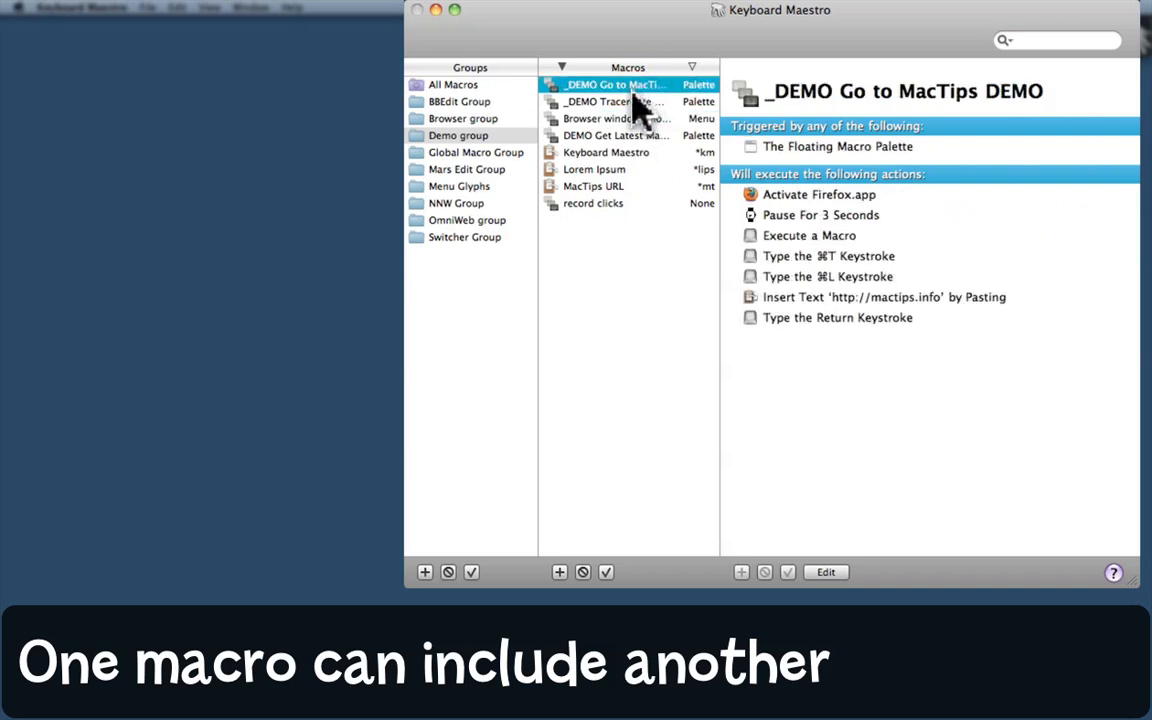
mouse_move(930, 170)
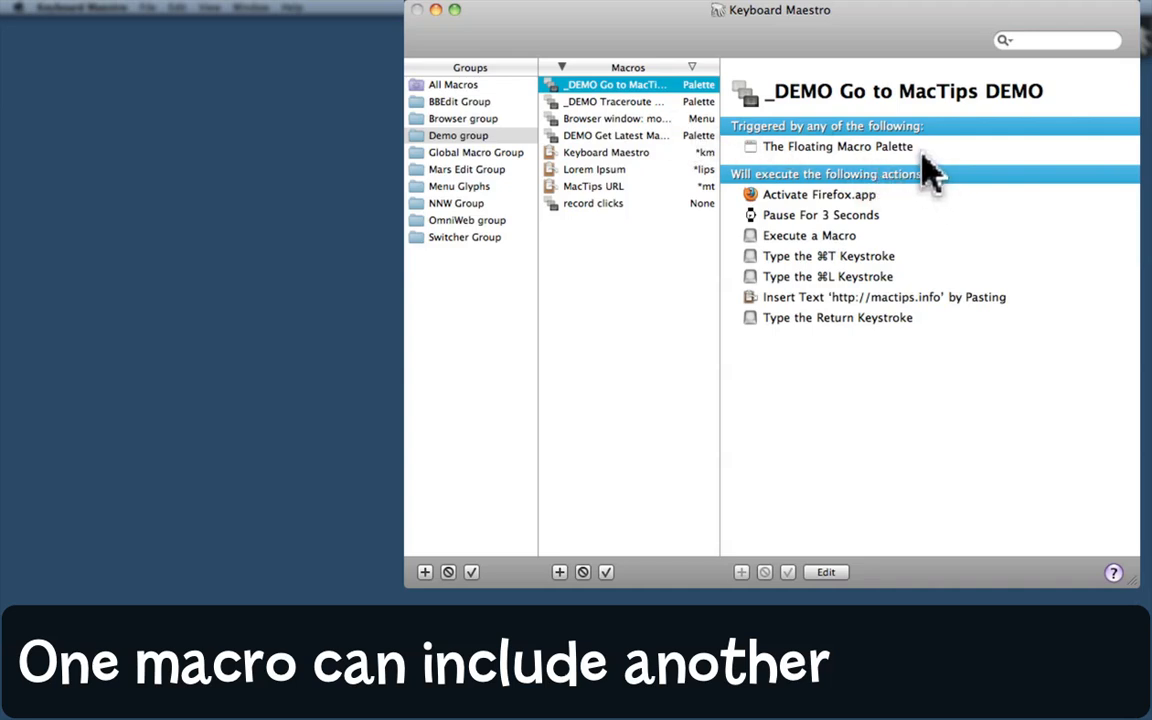
mouse_move(930, 175)
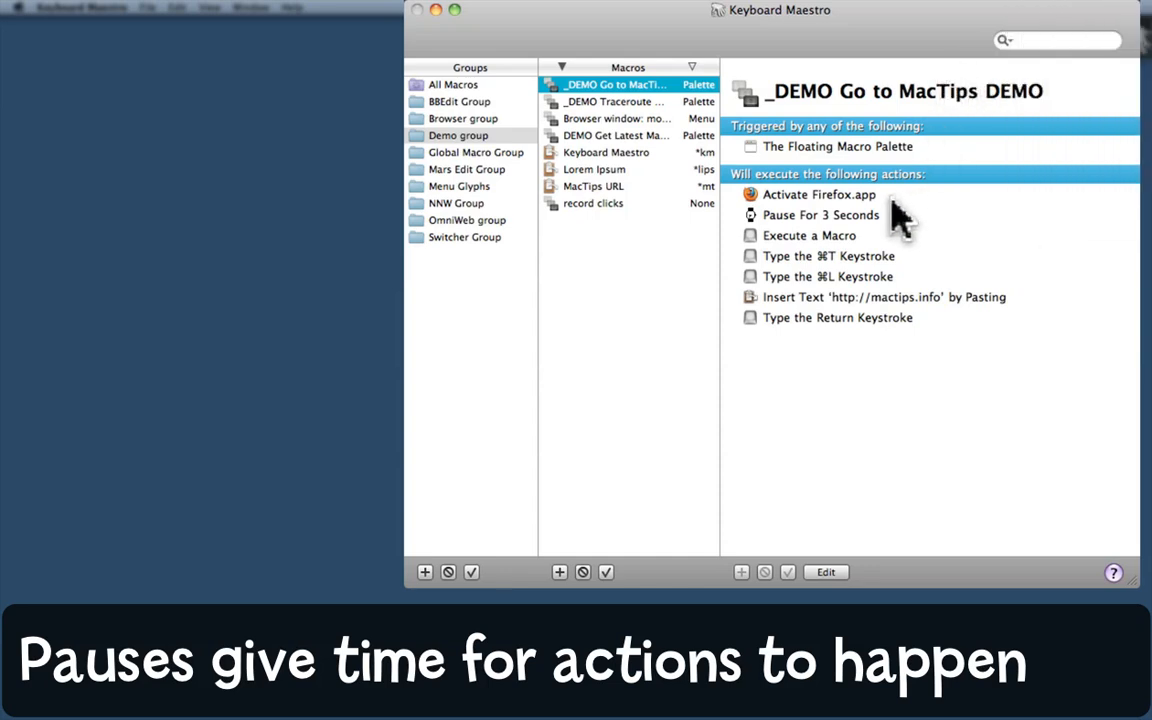
mouse_move(895, 218)
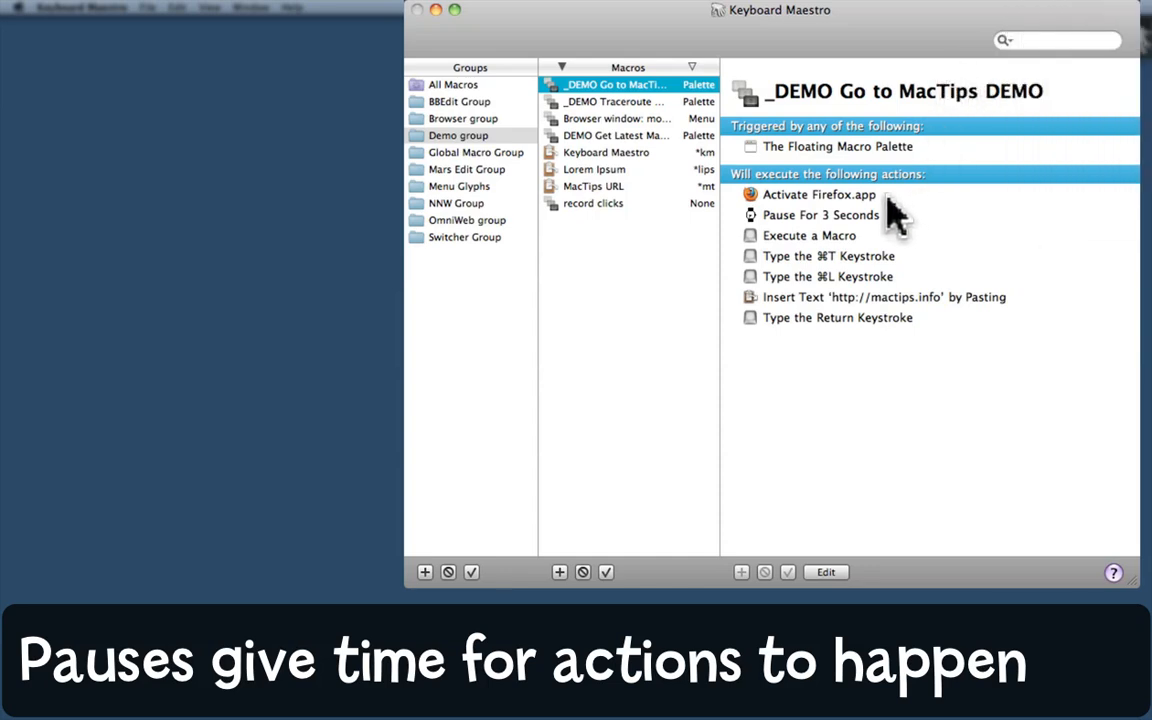
mouse_move(890, 235)
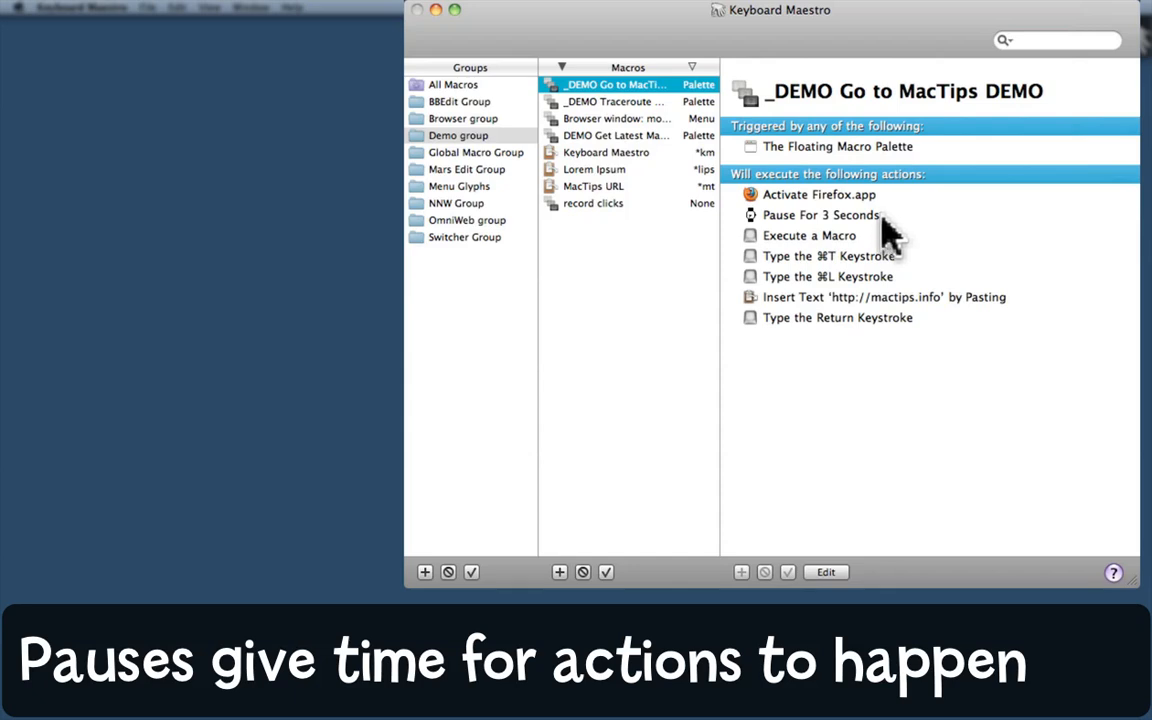
mouse_move(867, 250)
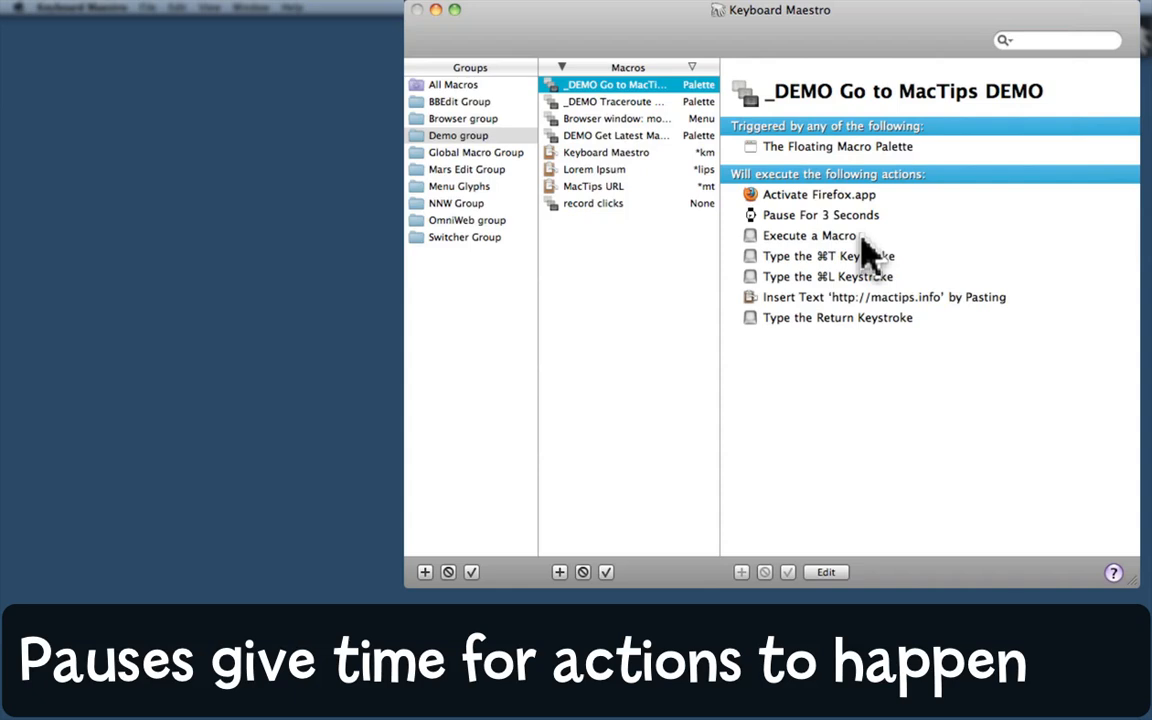
mouse_move(870, 255)
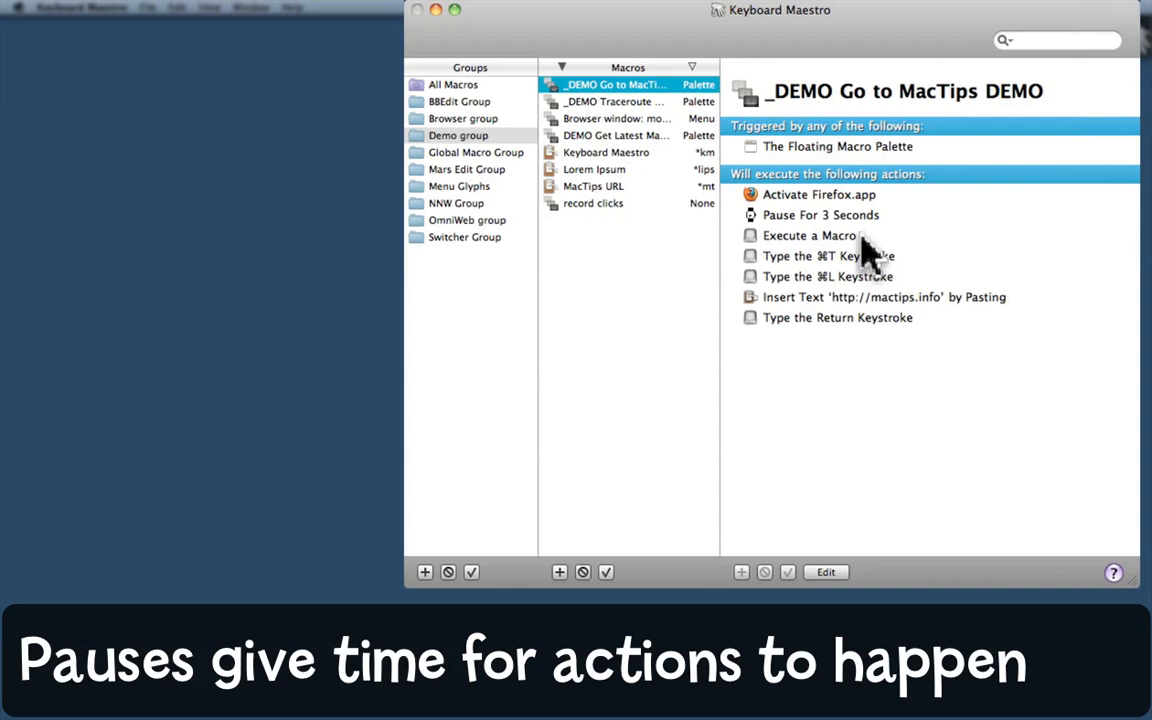
mouse_move(905, 262)
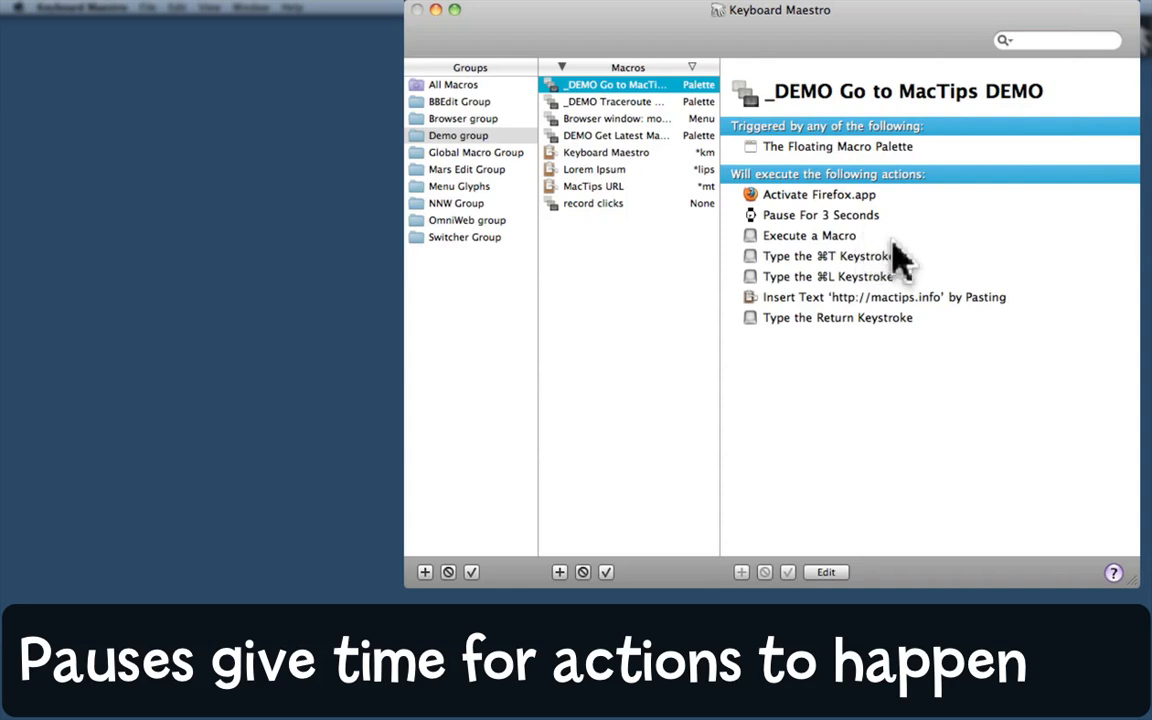
mouse_move(900, 278)
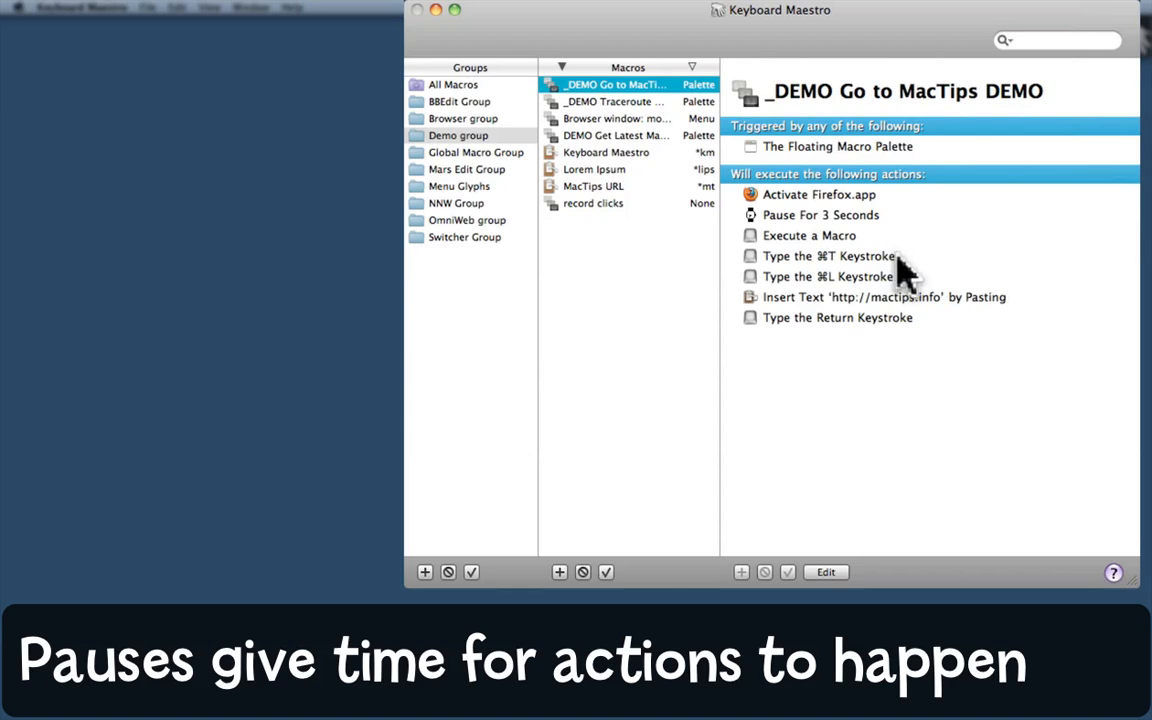
mouse_move(905, 290)
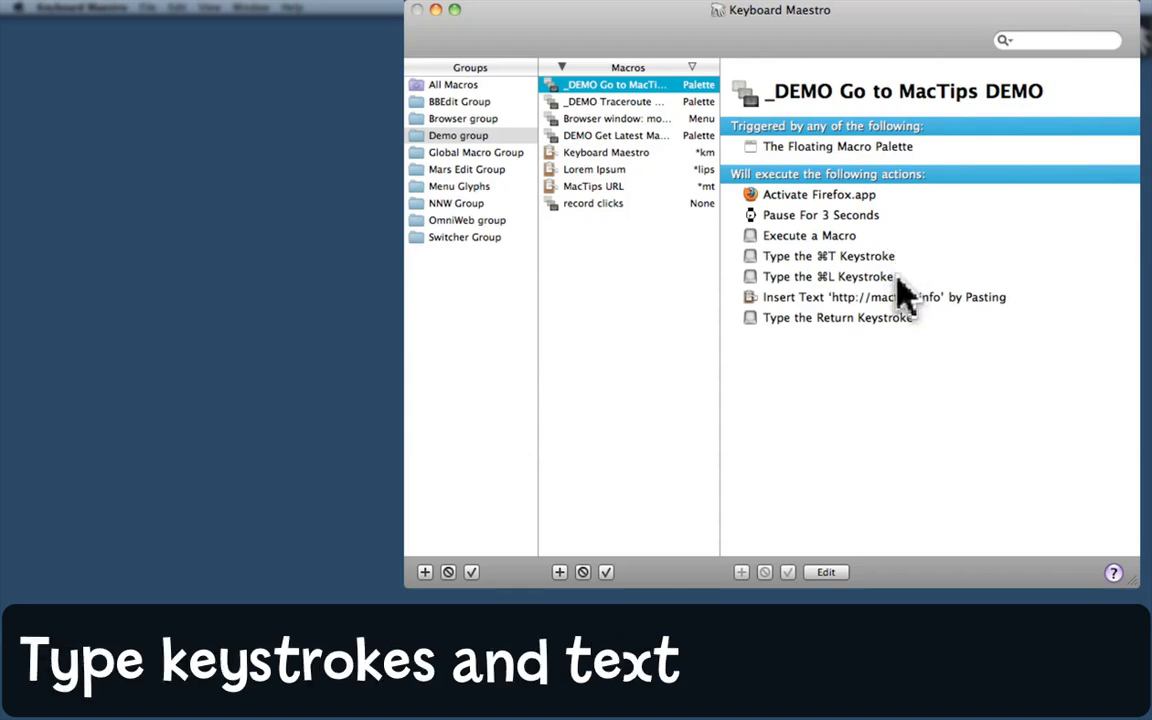
mouse_move(895, 335)
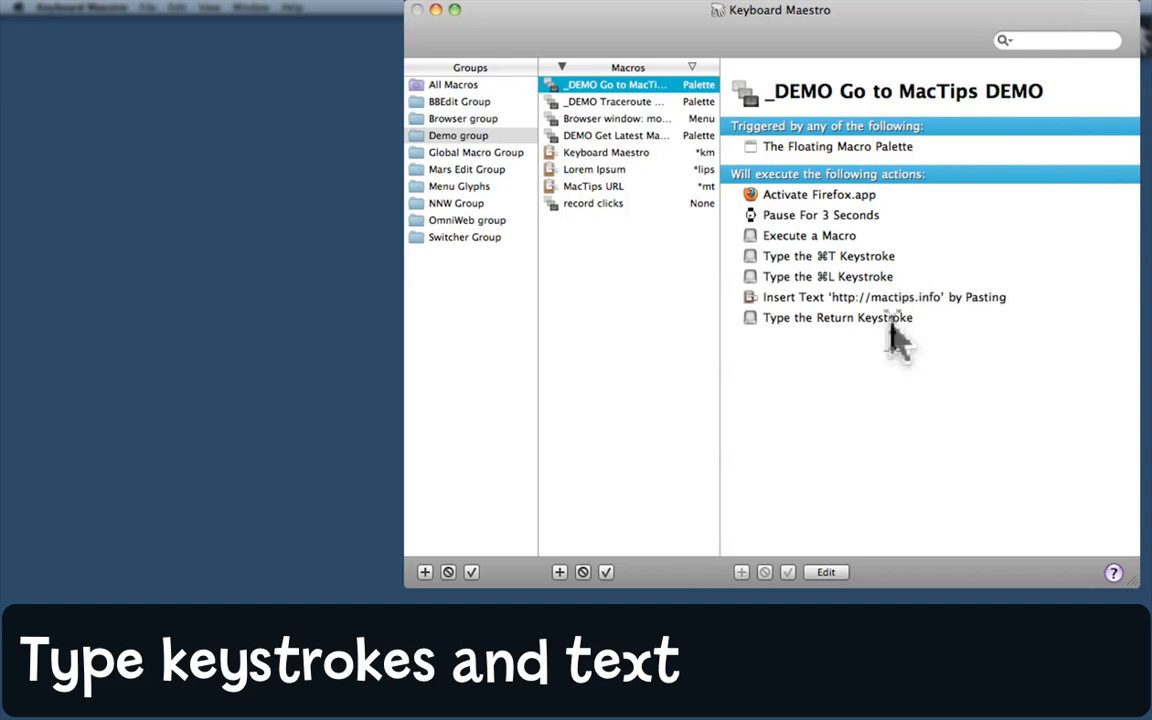
mouse_move(900, 330)
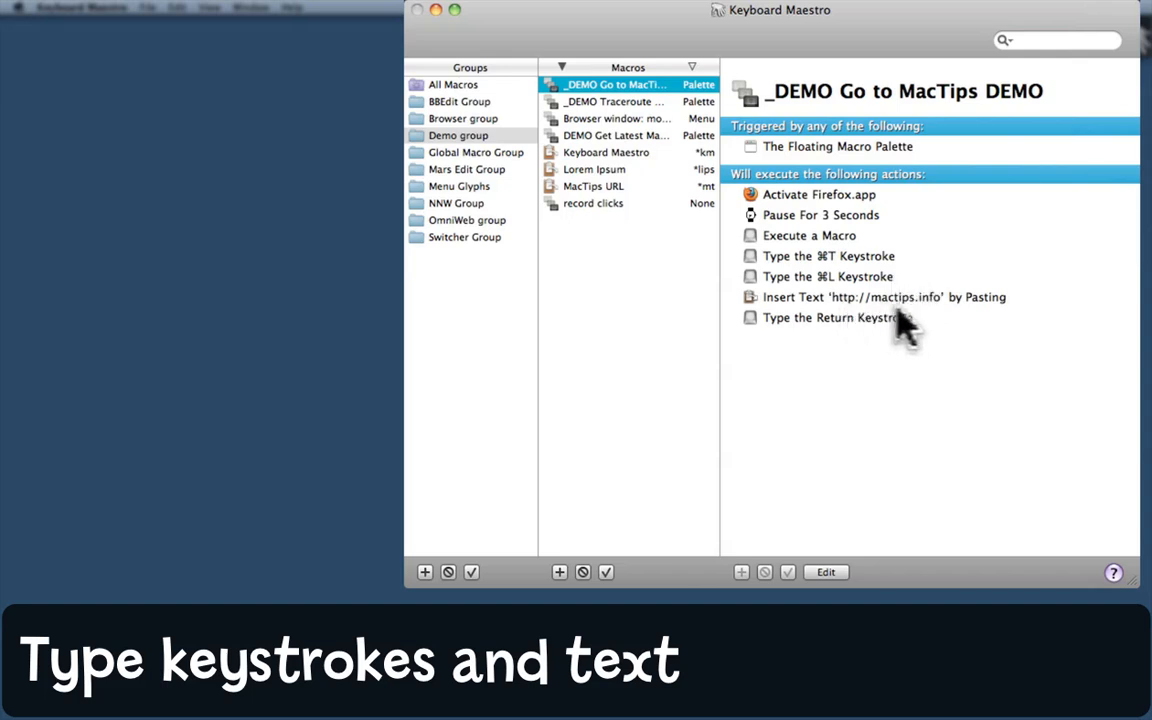
mouse_move(935, 325)
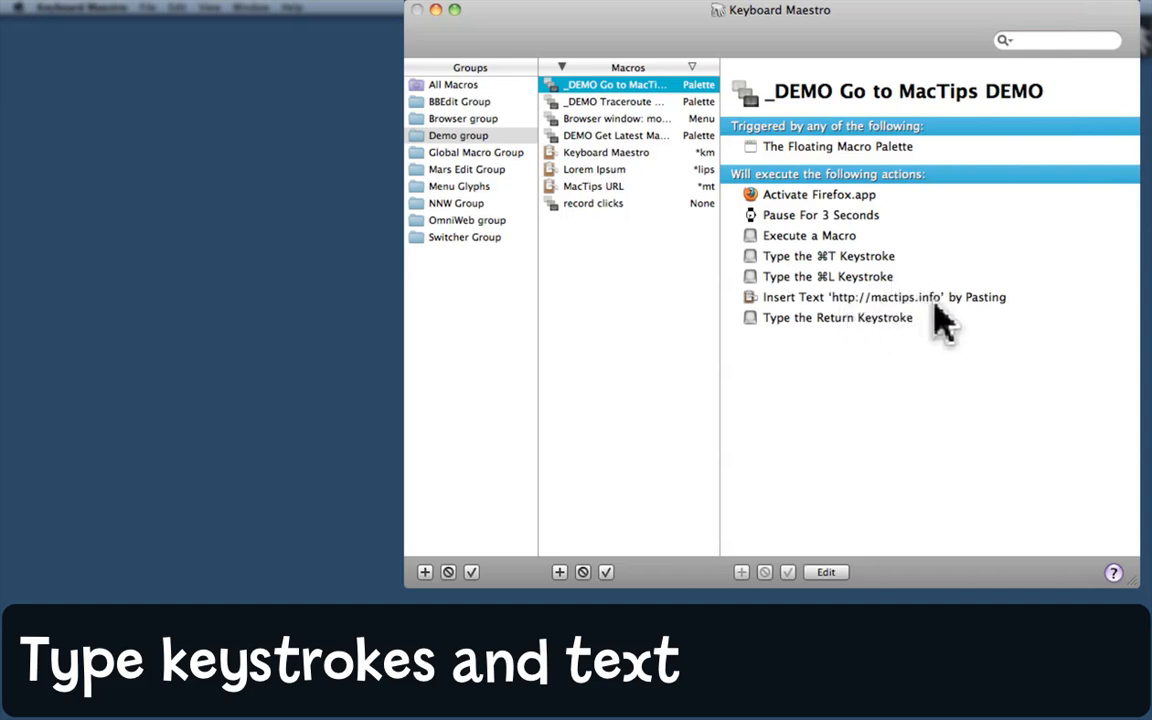
mouse_move(925, 340)
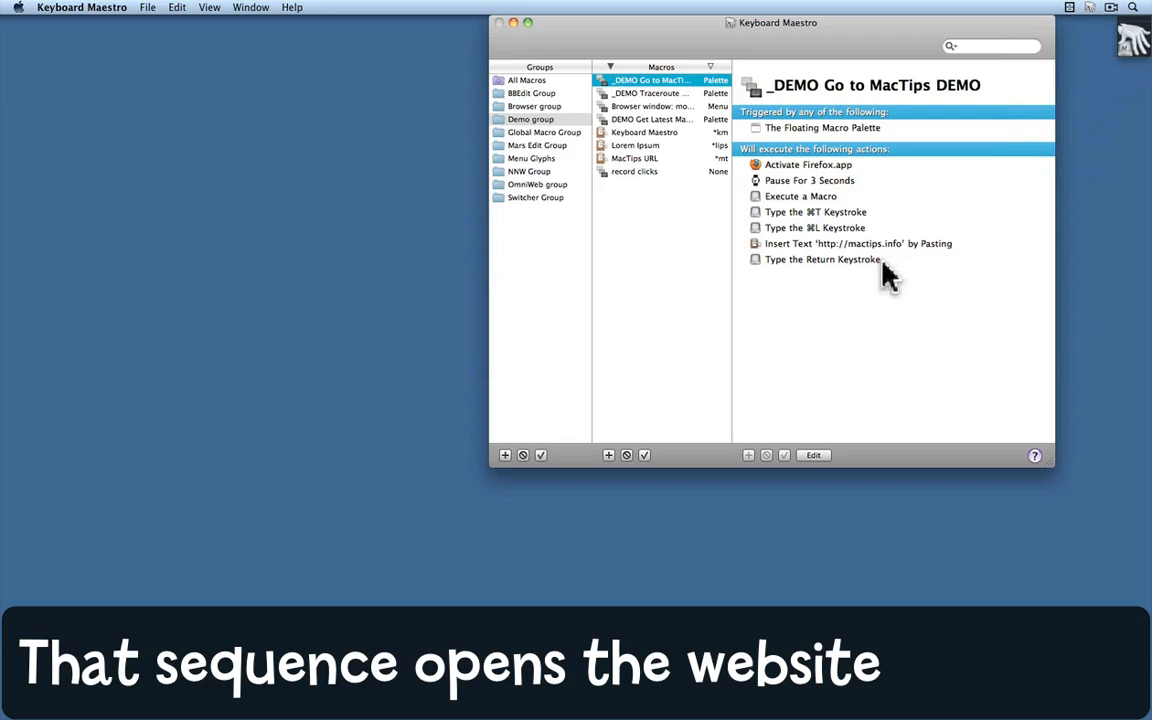
mouse_move(888, 278)
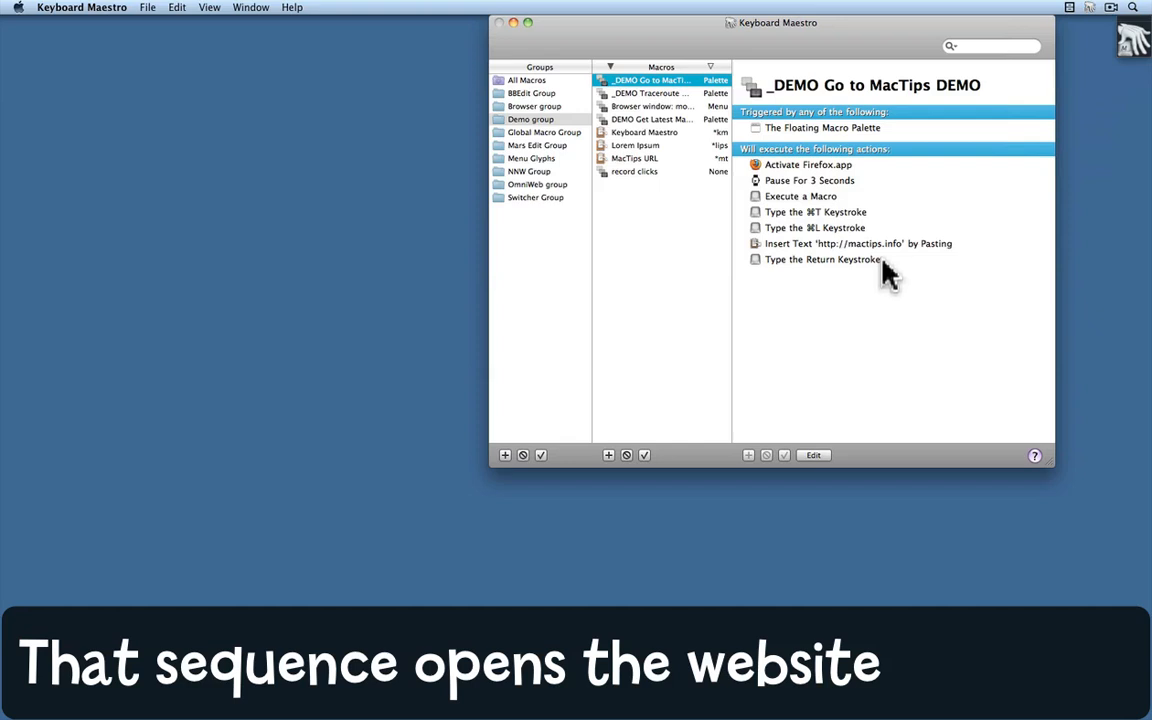
Run '_DEMO Go to MacTips' from the macro palette to open mactips.info in a new Firefox tab.
click(1133, 36)
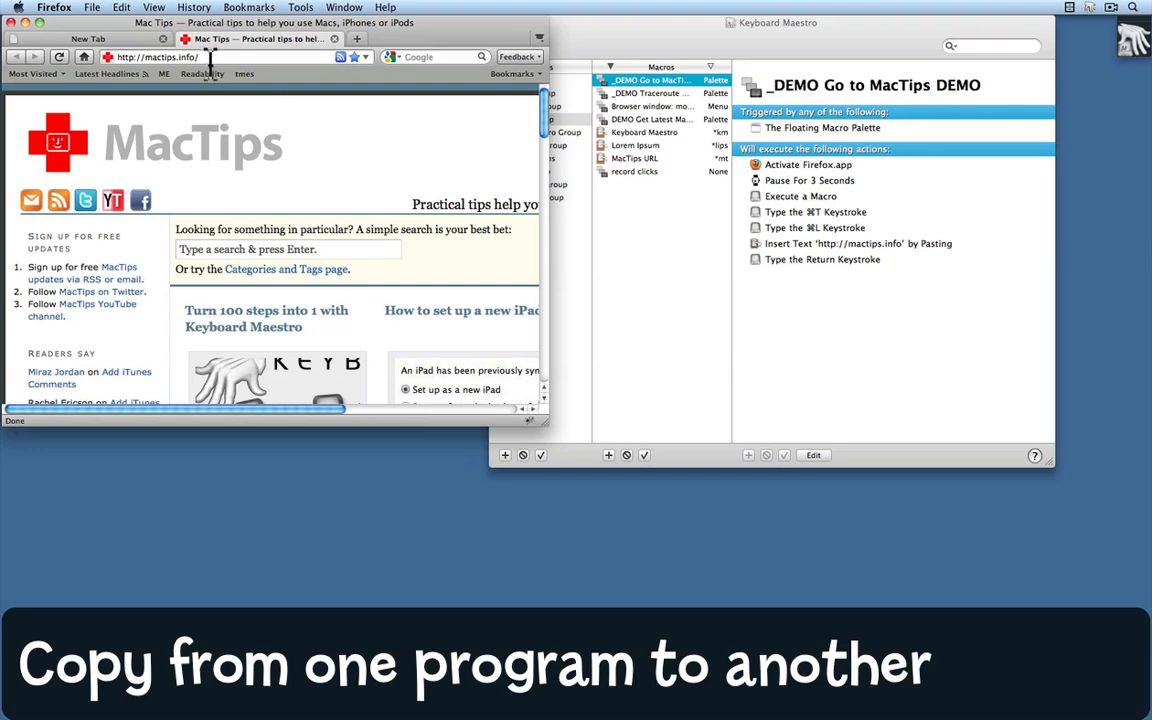
mouse_move(218, 80)
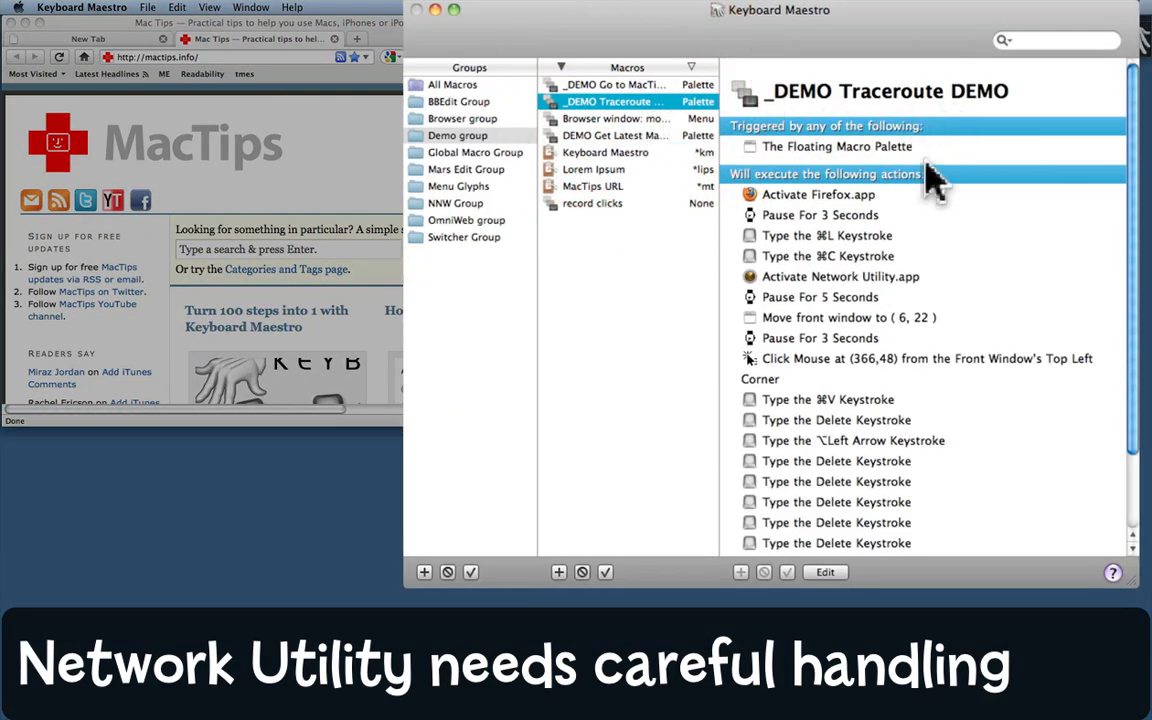
mouse_move(930, 175)
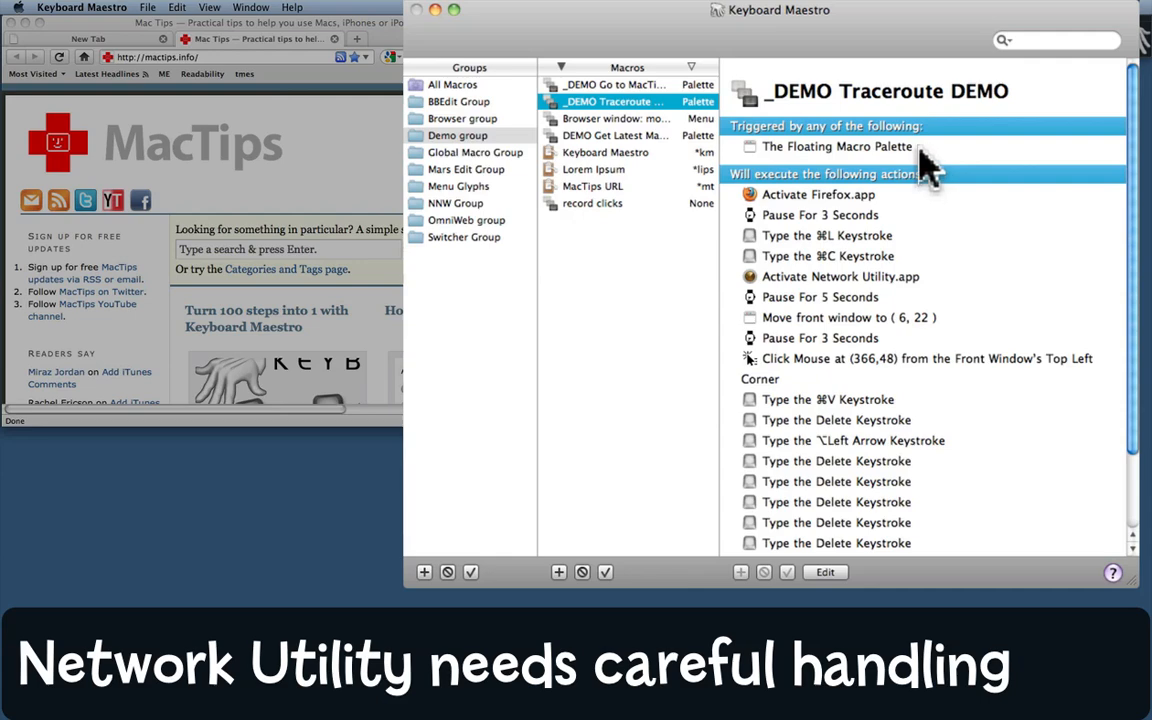
mouse_move(895, 210)
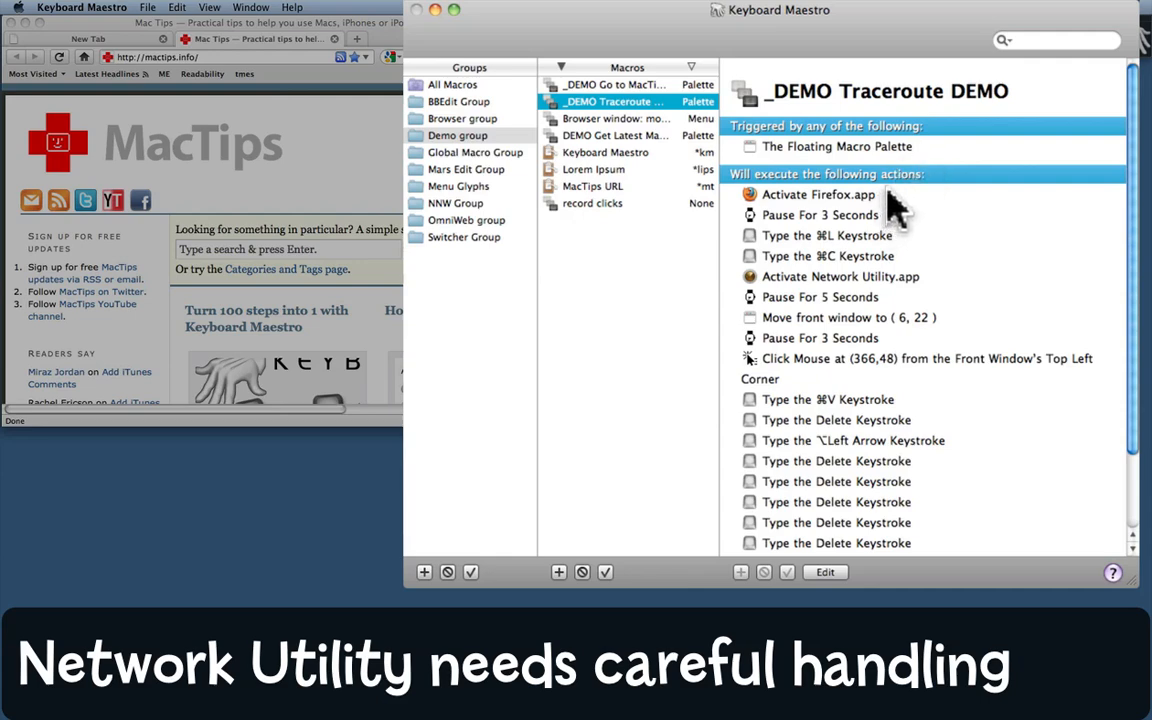
mouse_move(905, 250)
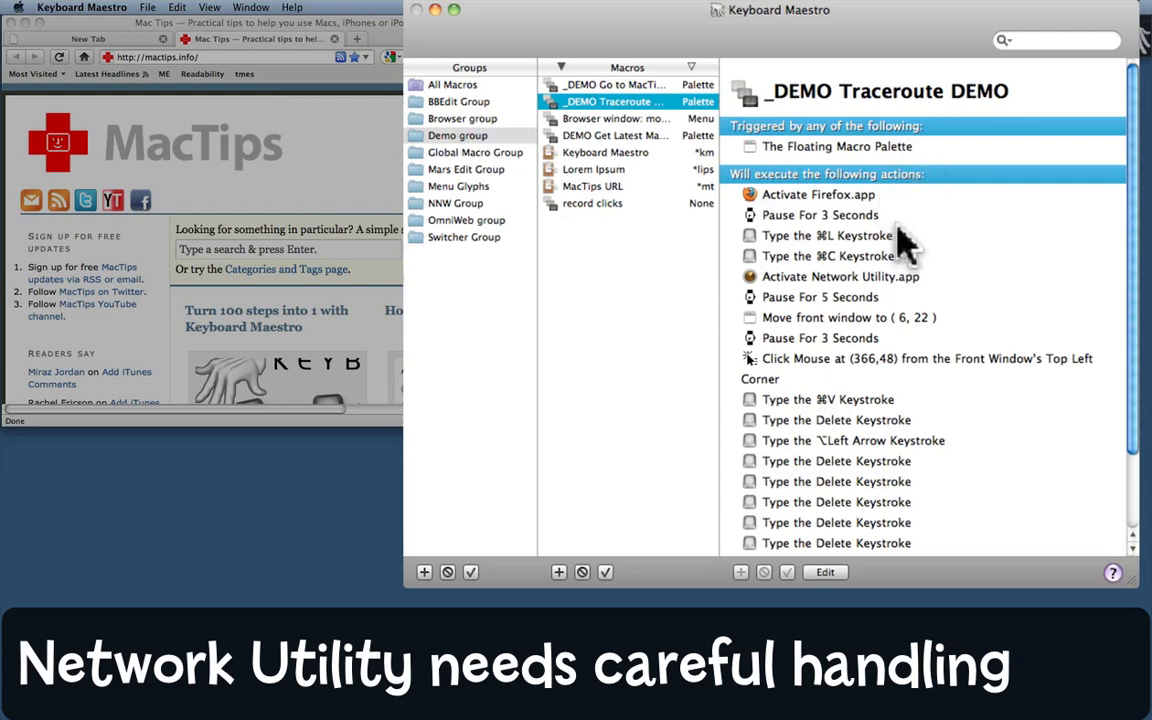
mouse_move(905, 260)
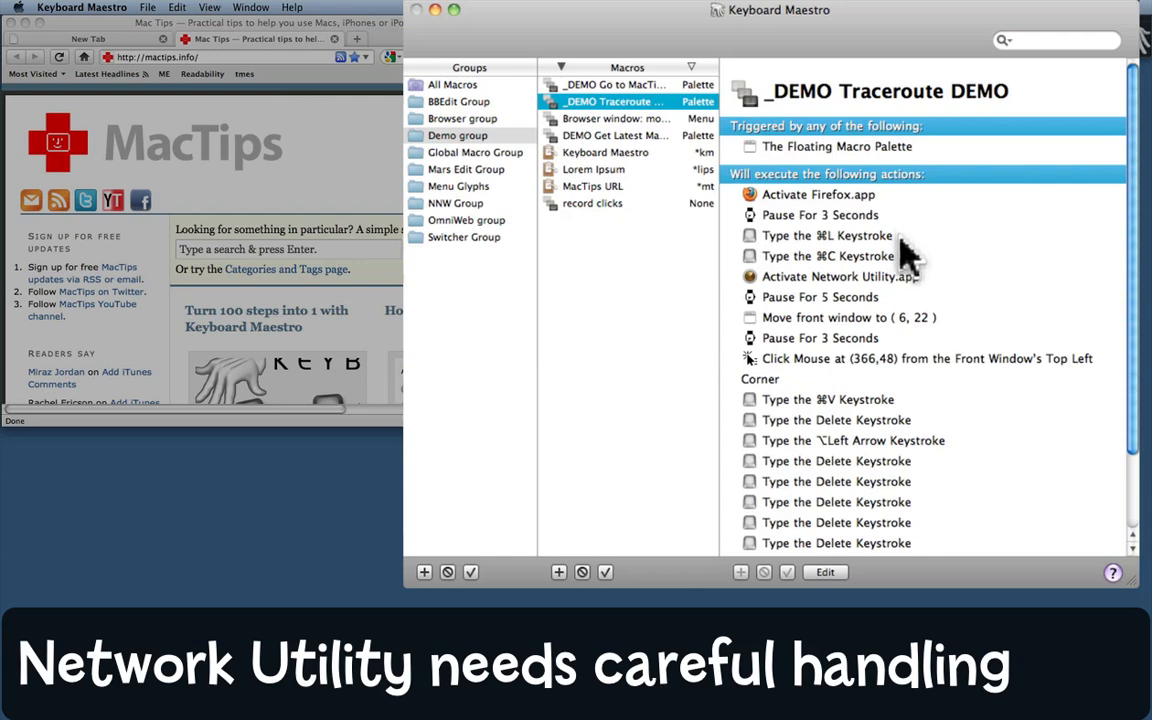
mouse_move(905, 280)
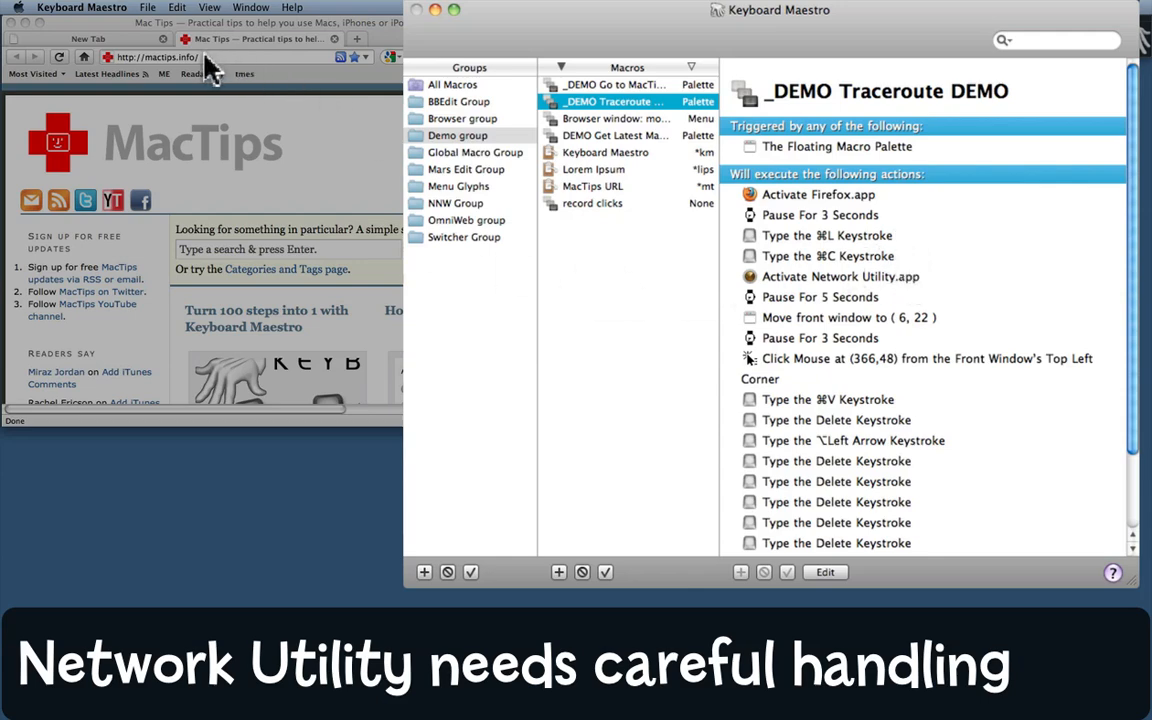
mouse_move(920, 280)
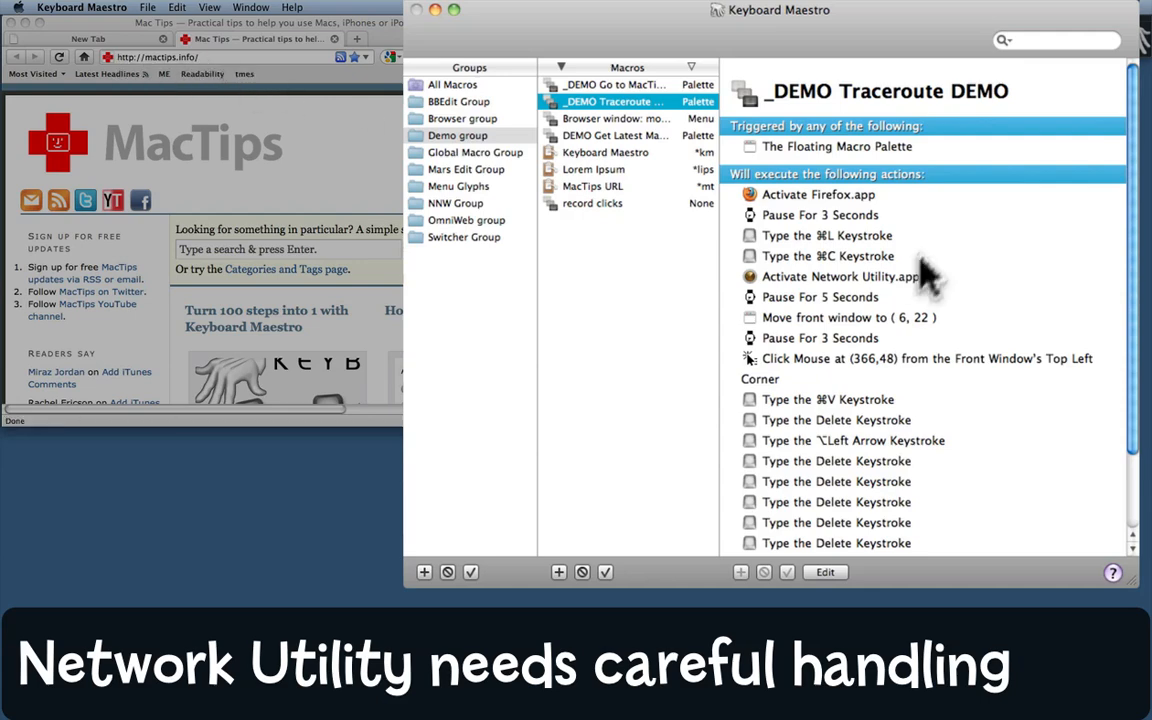
mouse_move(935, 305)
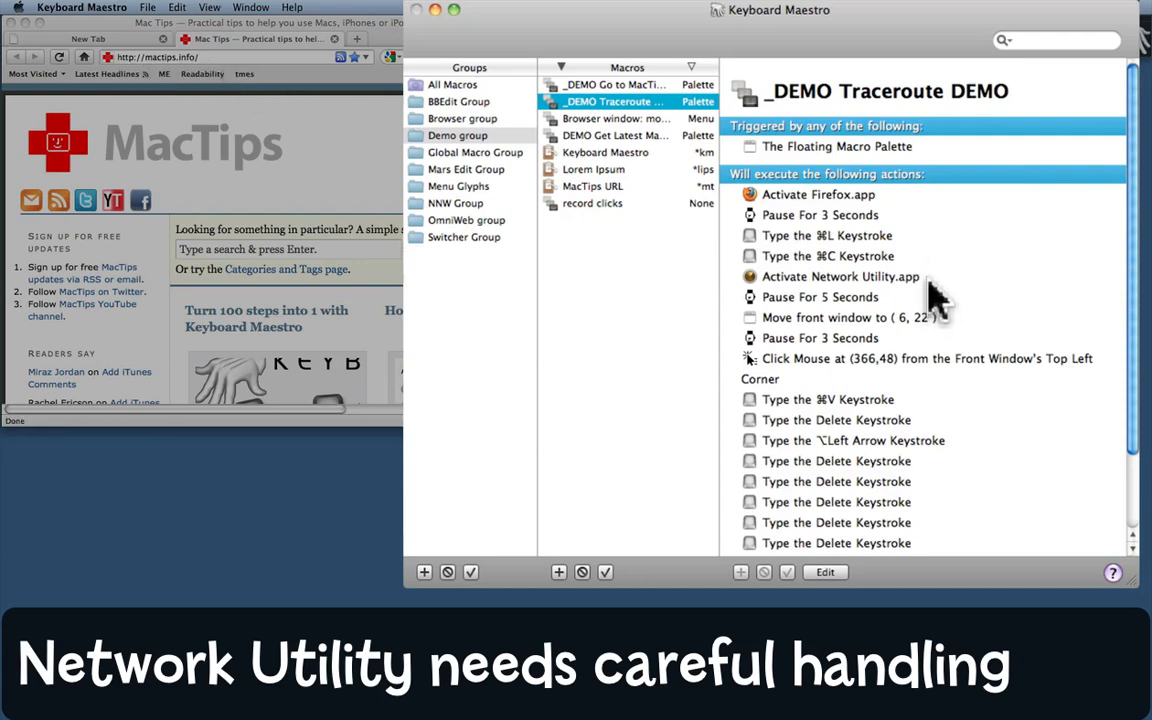
mouse_move(920, 310)
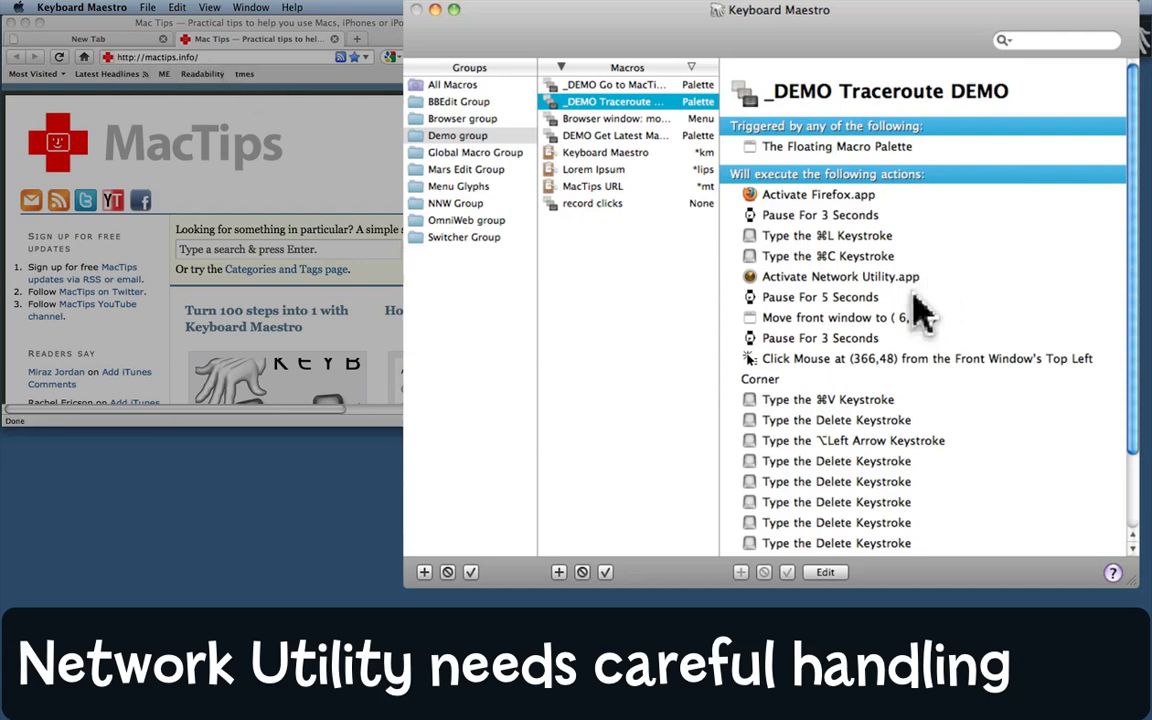
mouse_move(945, 335)
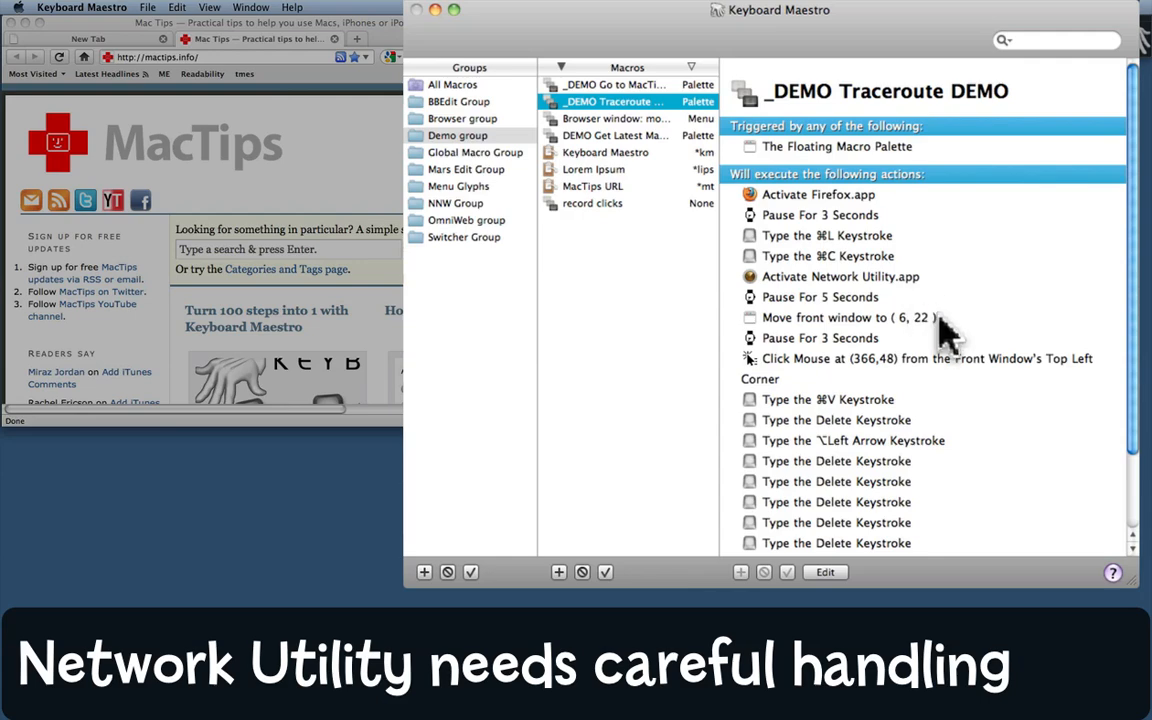
mouse_move(915, 355)
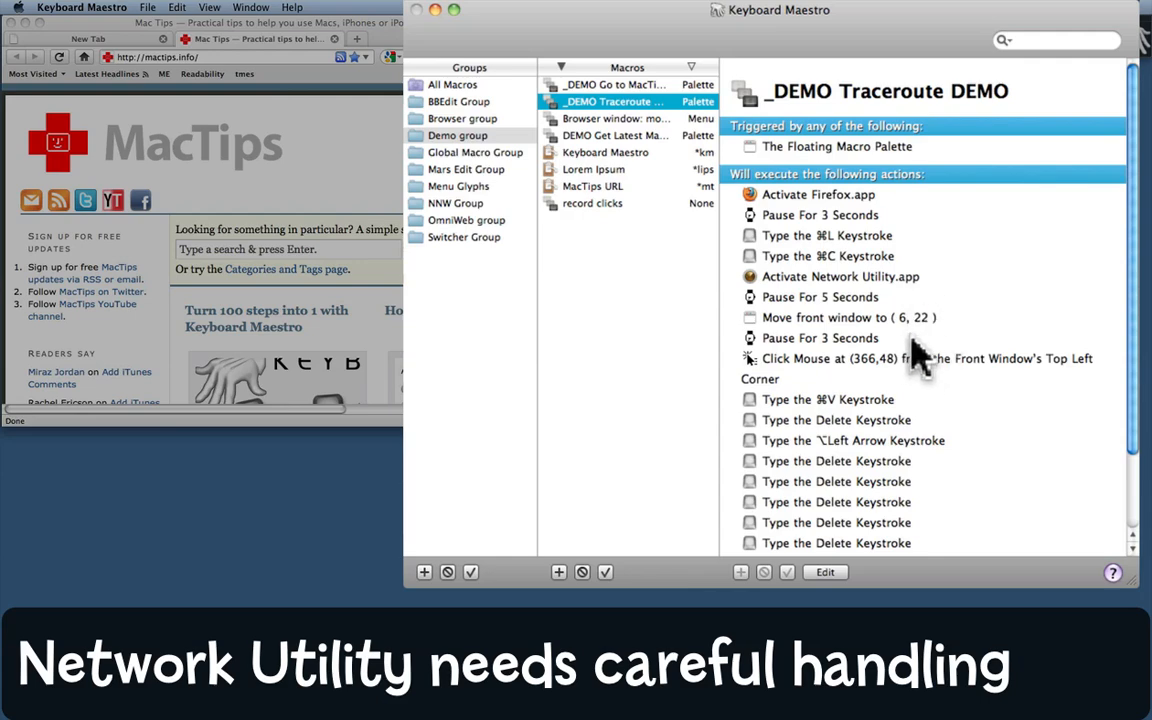
mouse_move(905, 370)
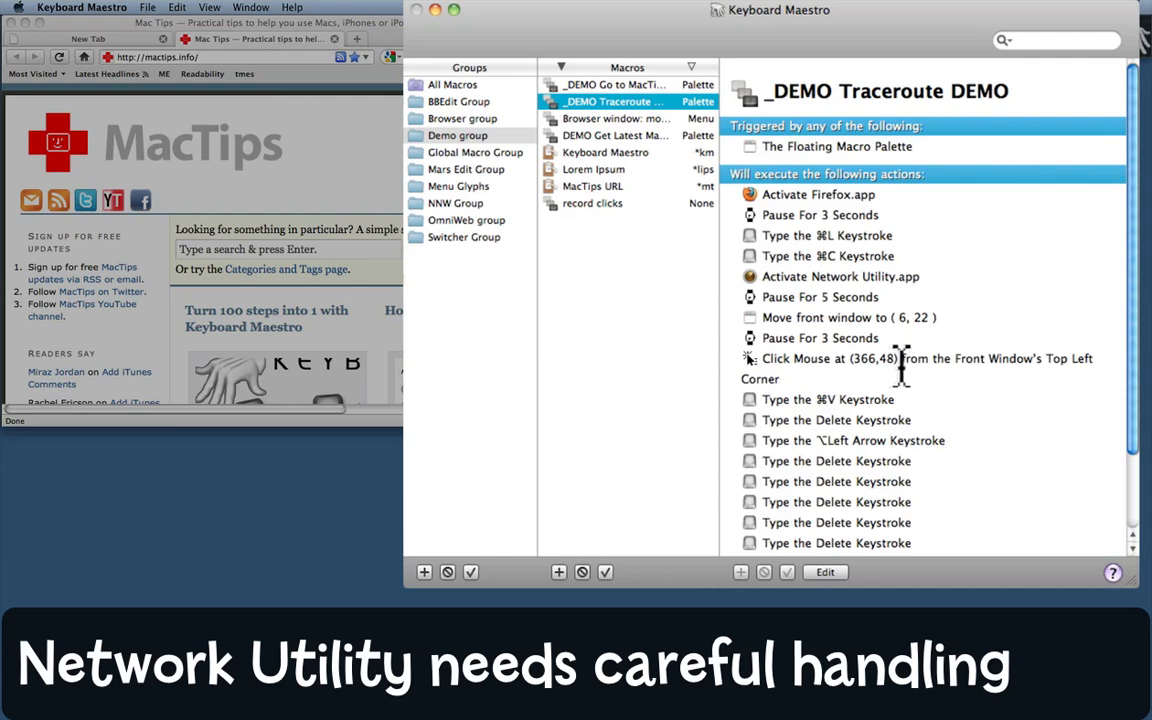
mouse_move(945, 345)
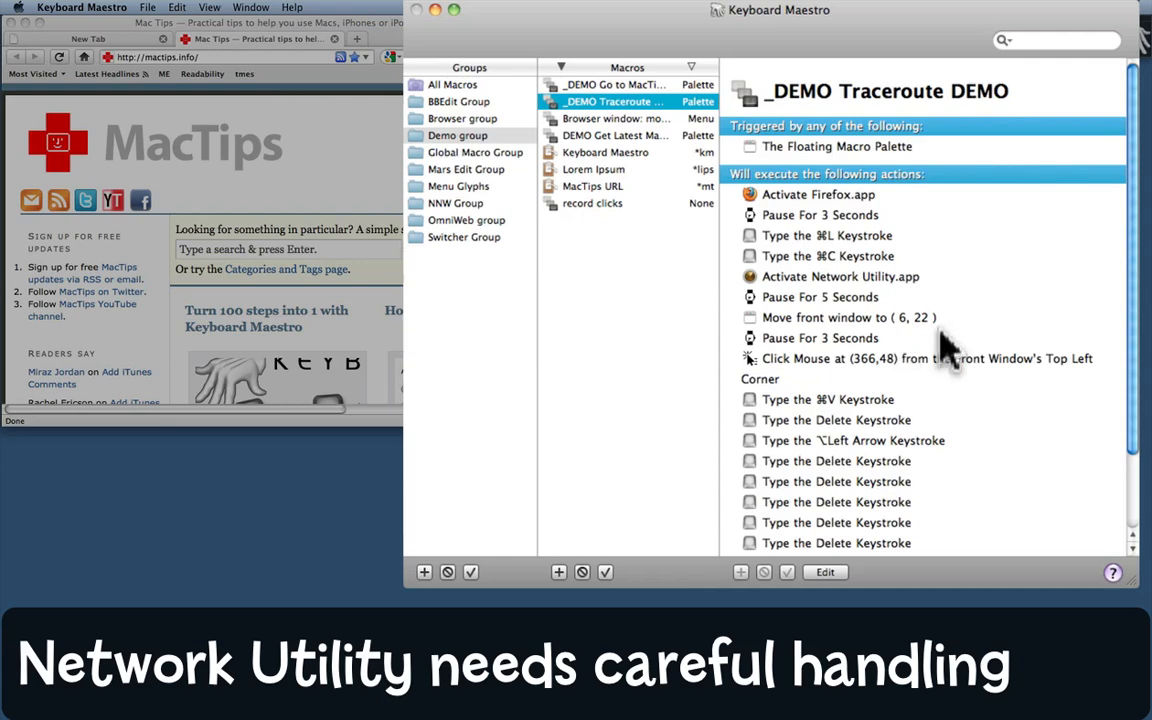
mouse_move(890, 390)
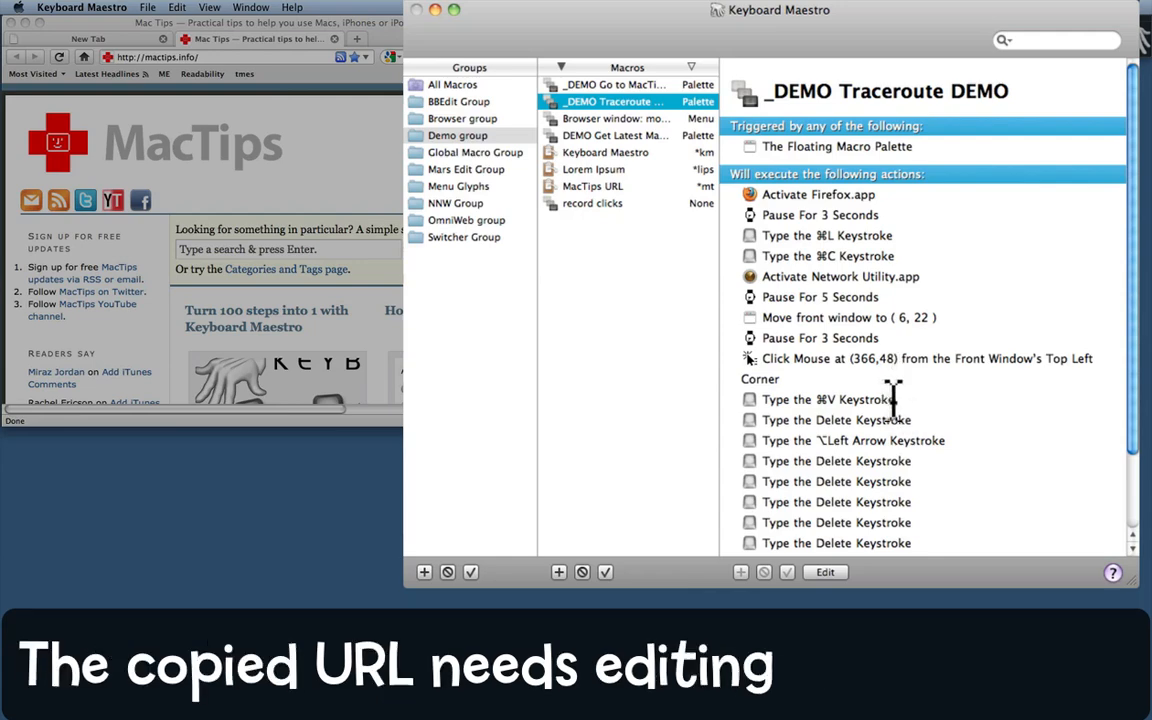
mouse_move(210, 65)
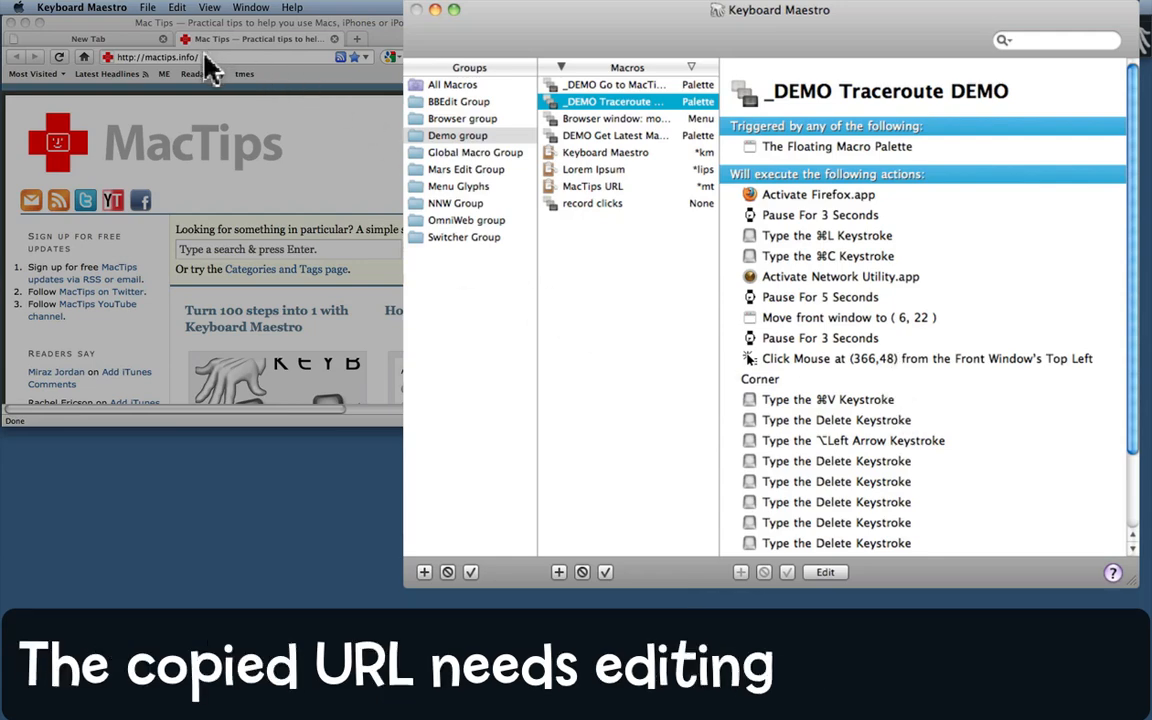
mouse_move(200, 82)
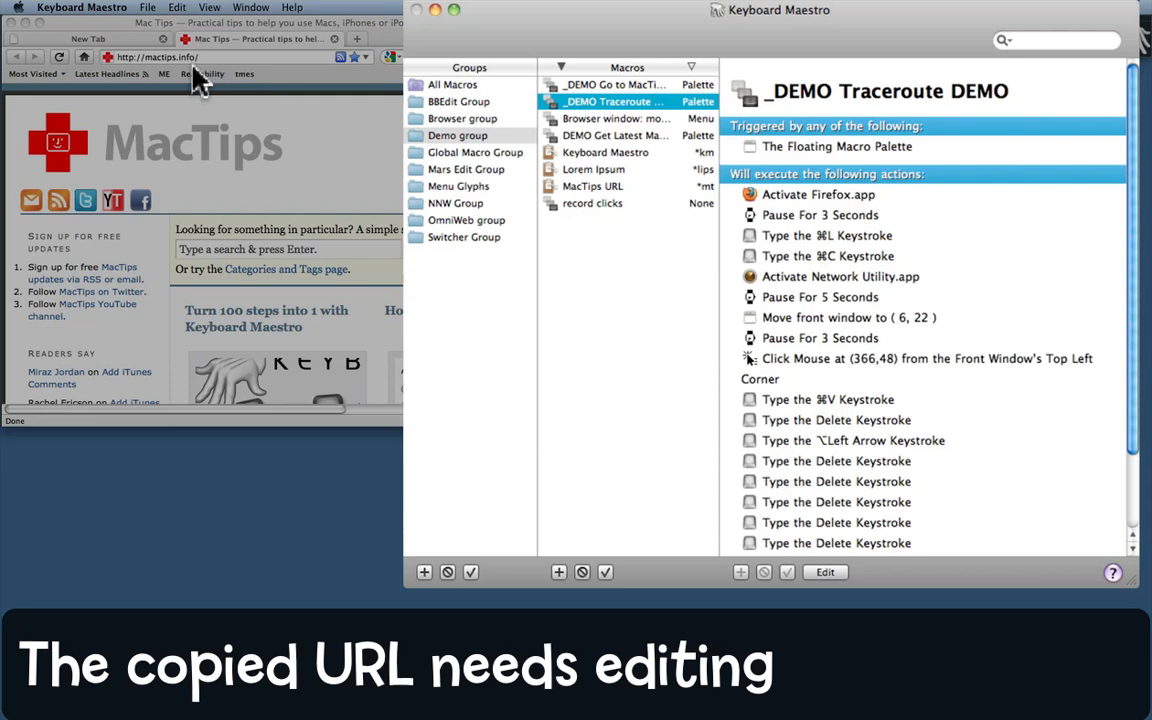
mouse_move(170, 110)
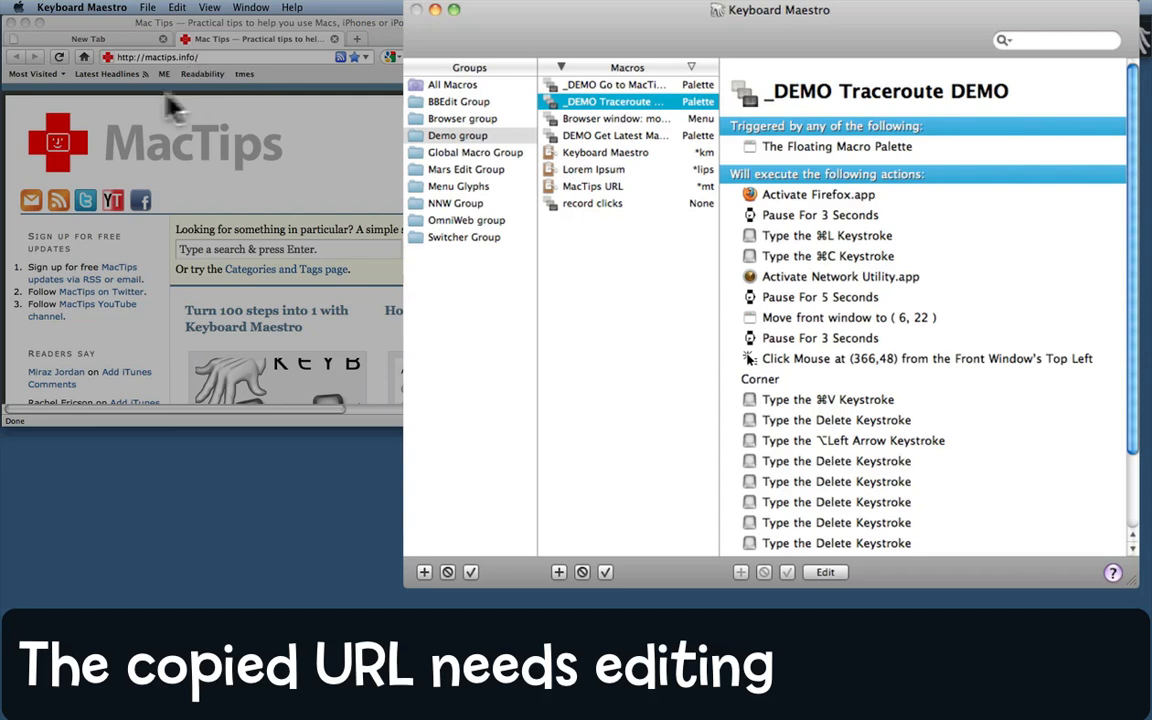
mouse_move(135, 75)
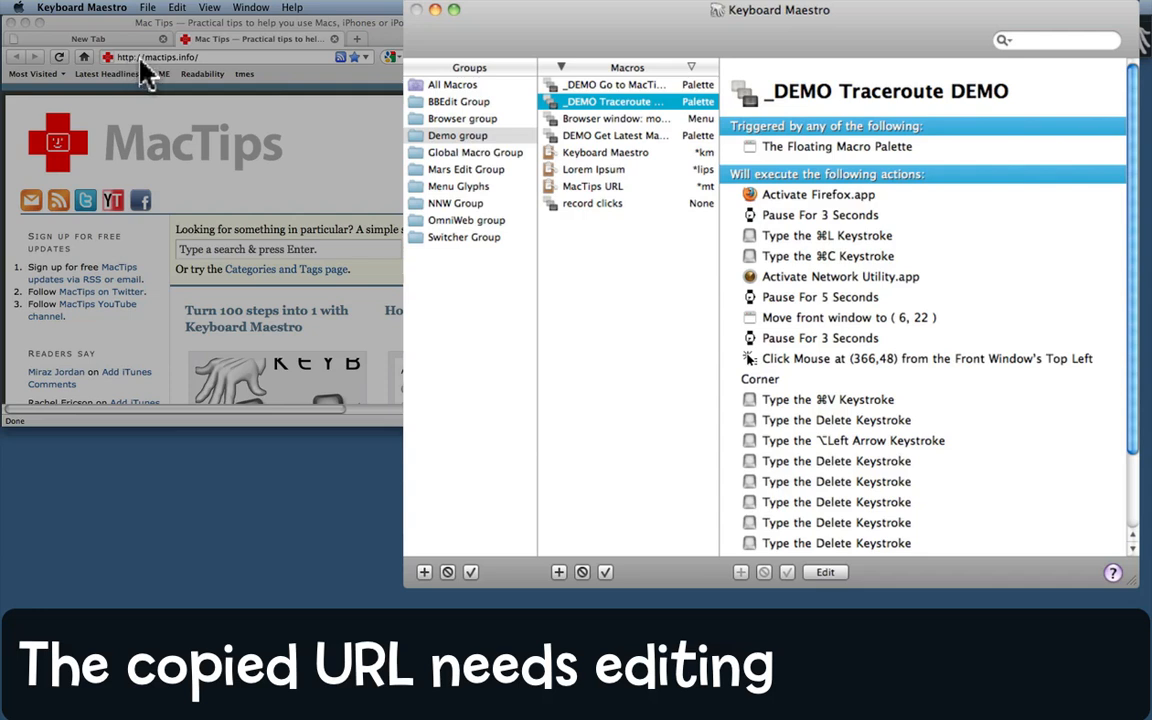
mouse_move(945, 365)
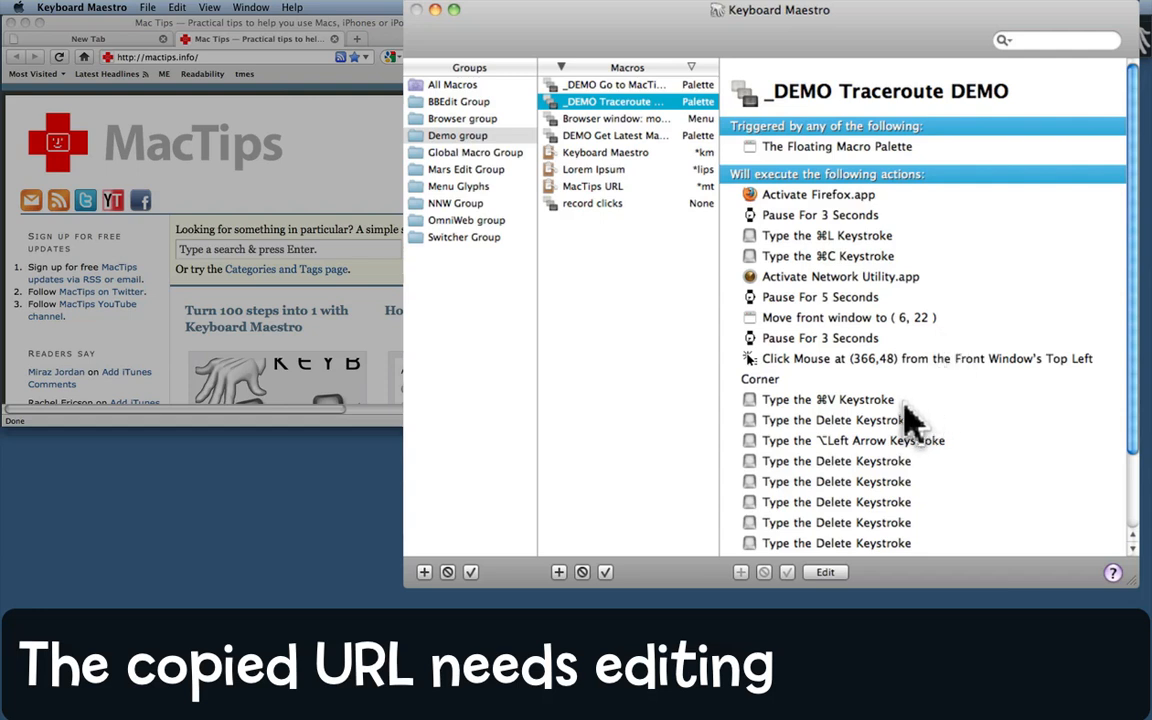
mouse_move(925, 445)
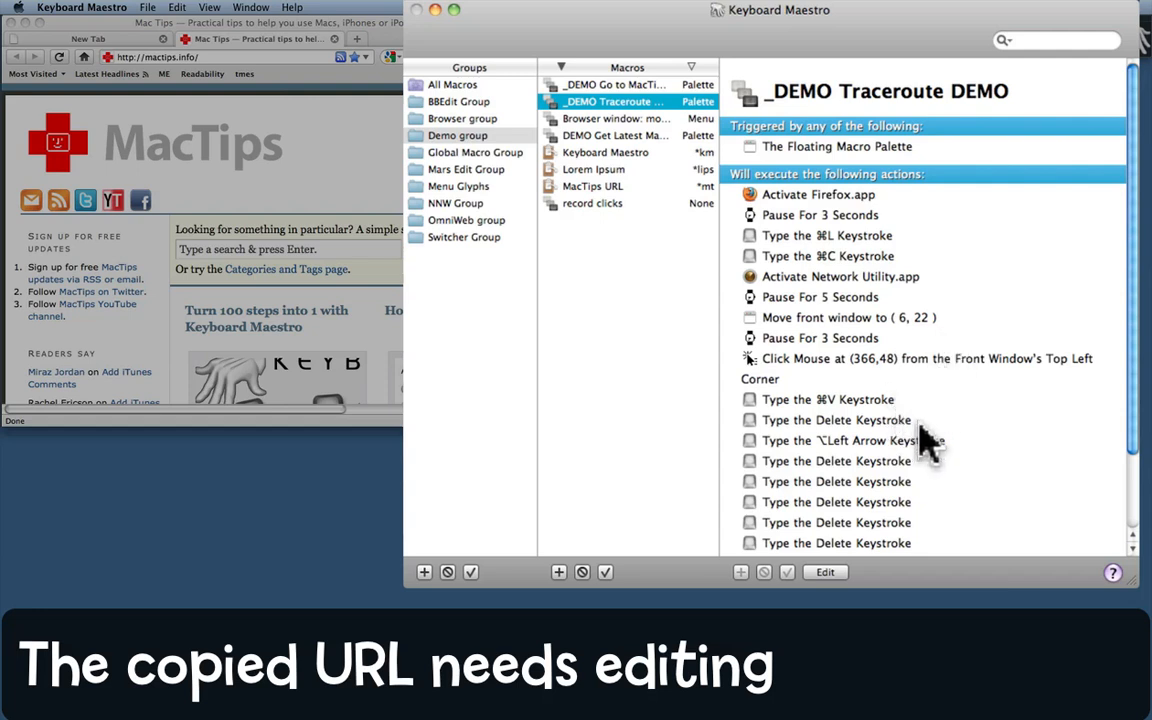
mouse_move(935, 455)
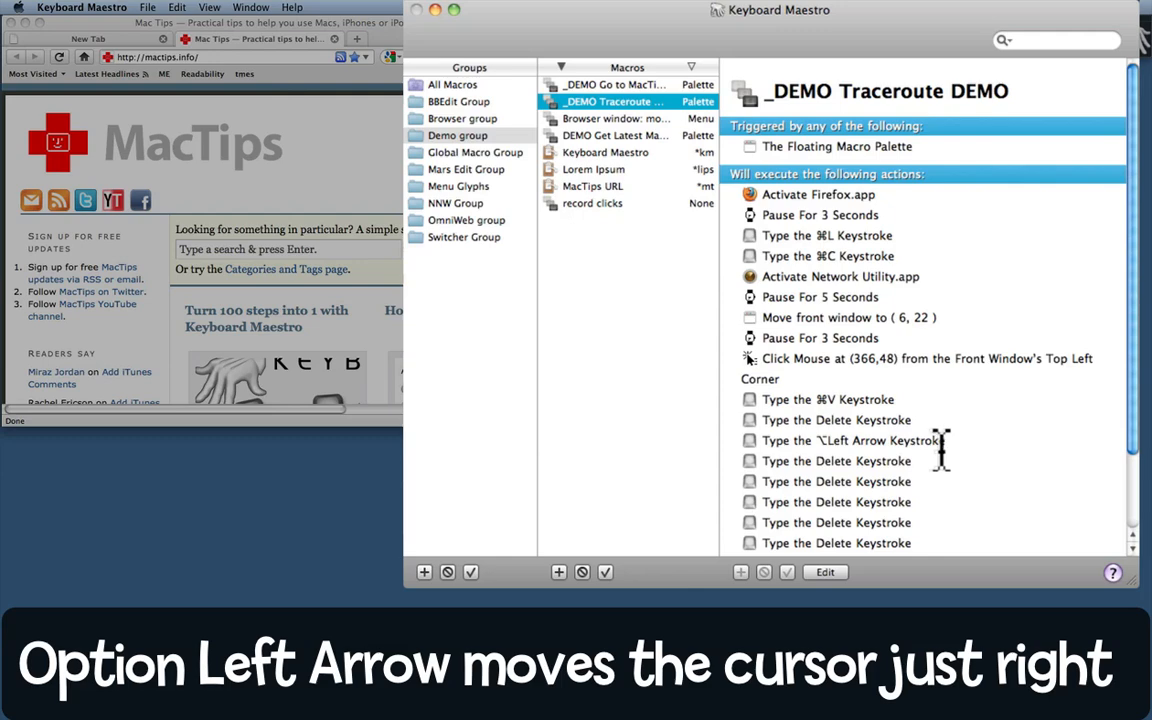
mouse_move(1063, 383)
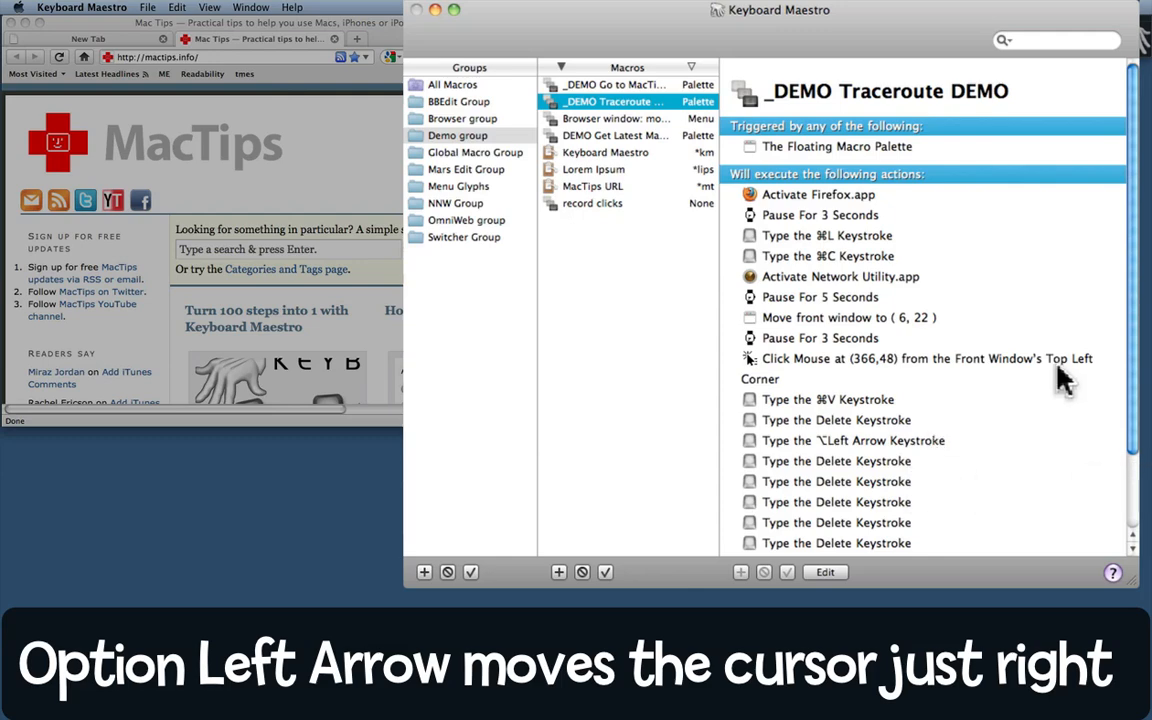
scroll(down, 3)
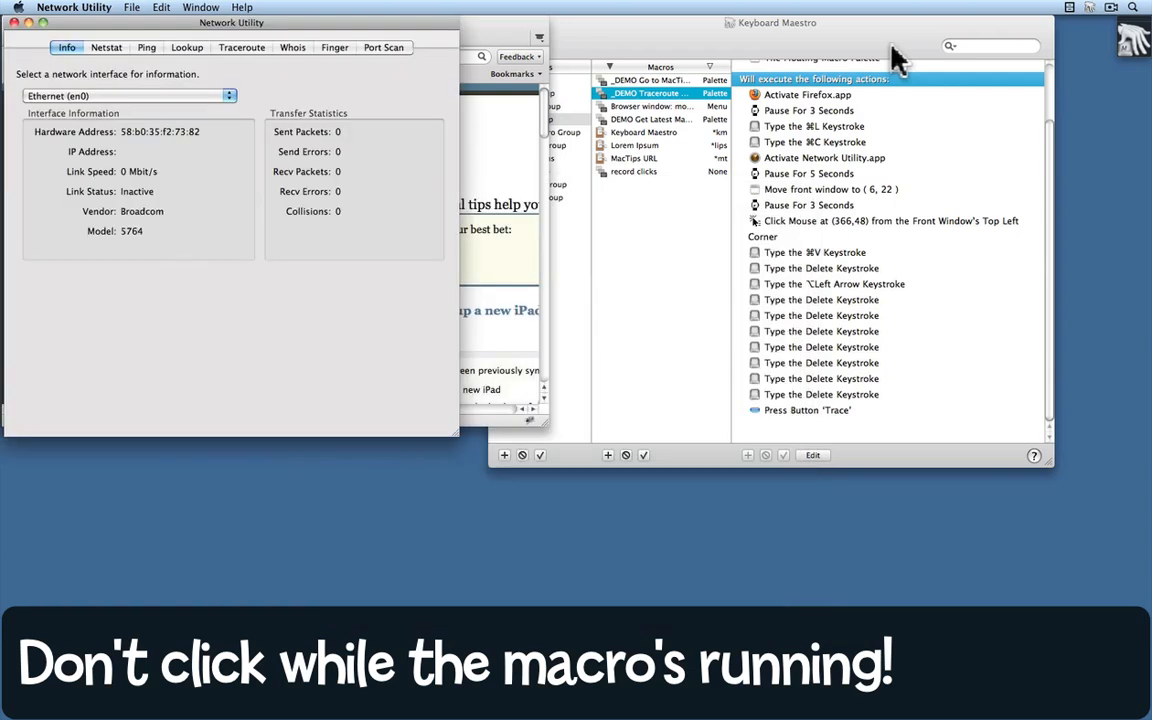
Start the Traceroute macro, which traces mactips.info in Network Utility's Traceroute tab.
click(241, 47)
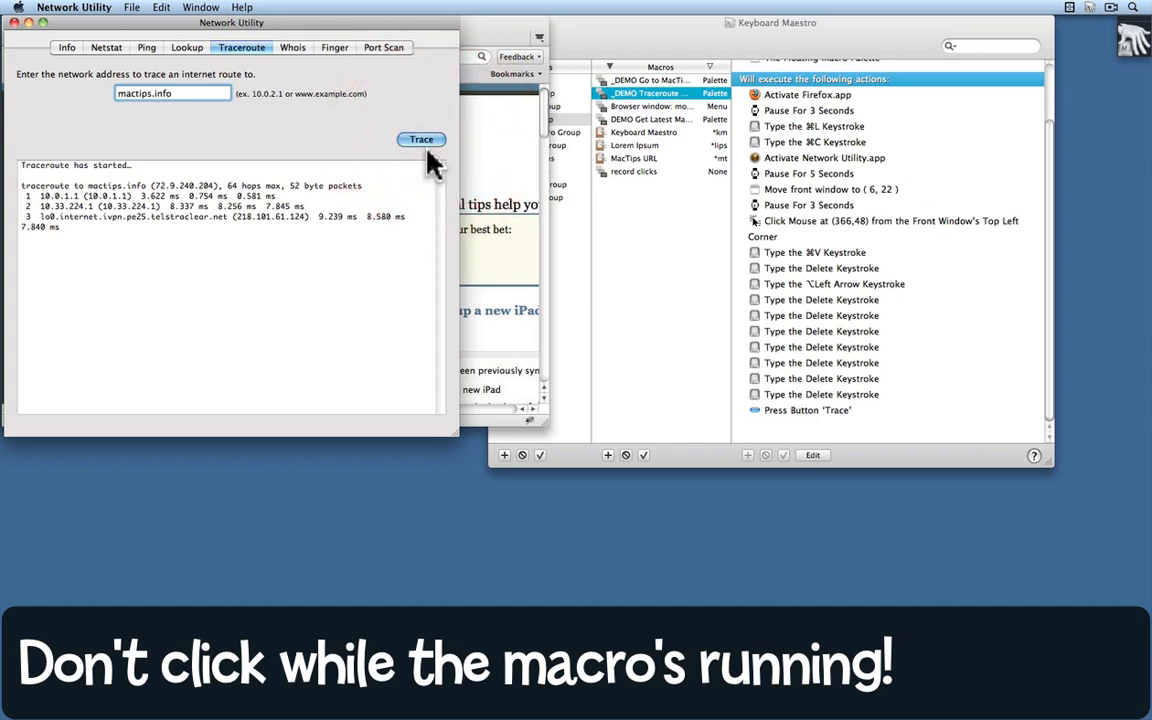
mouse_move(430, 110)
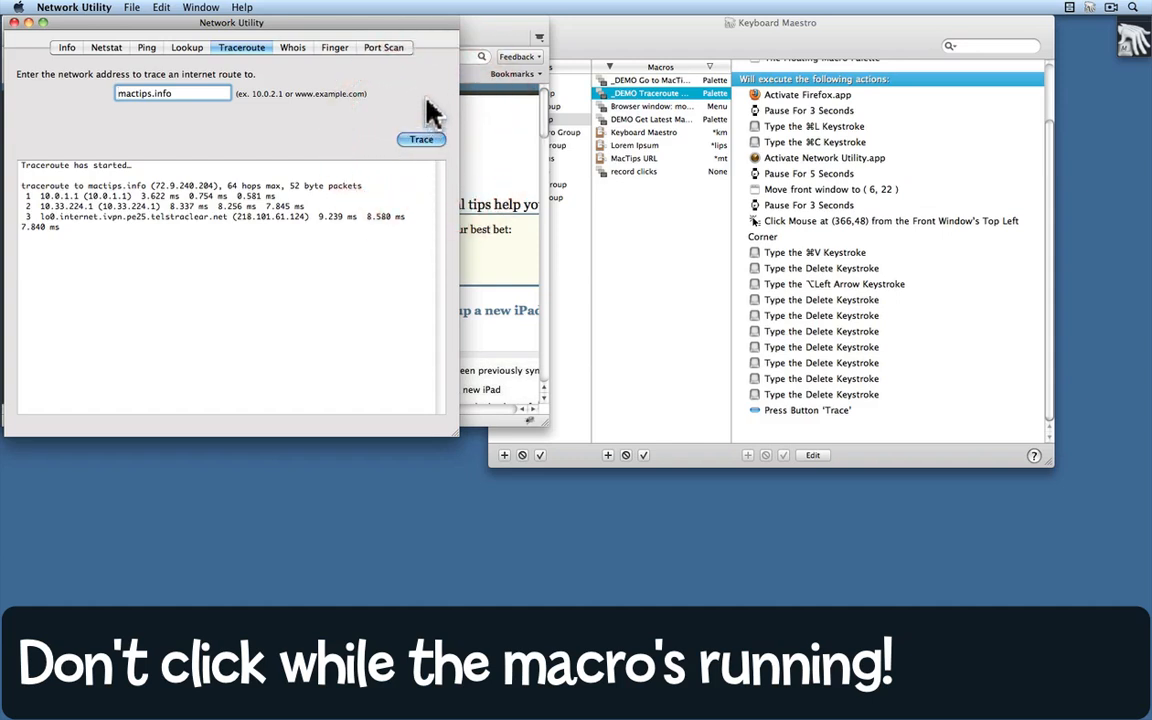
mouse_move(405, 115)
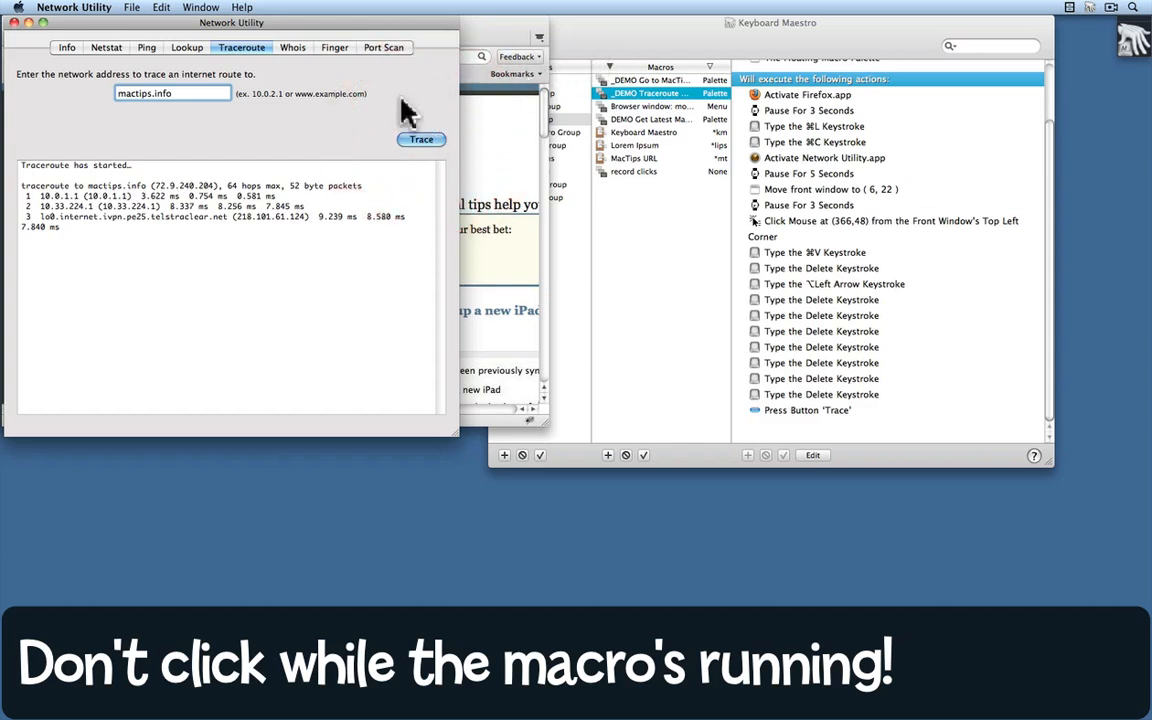
mouse_move(680, 45)
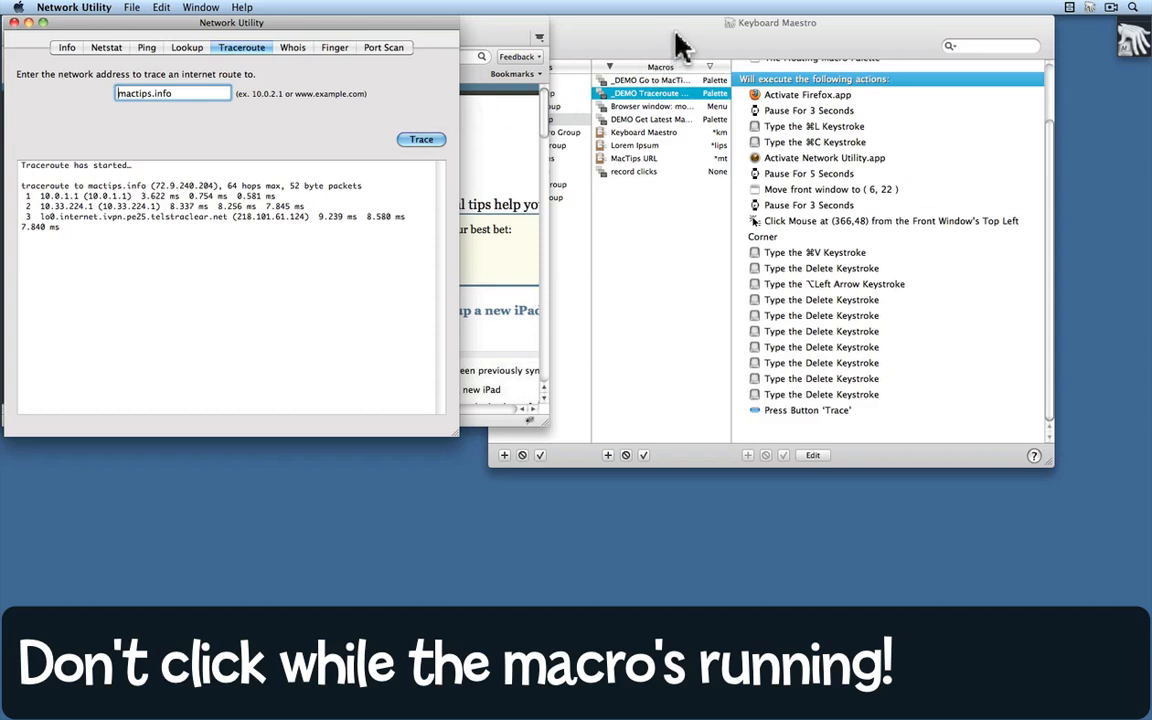
mouse_move(400, 105)
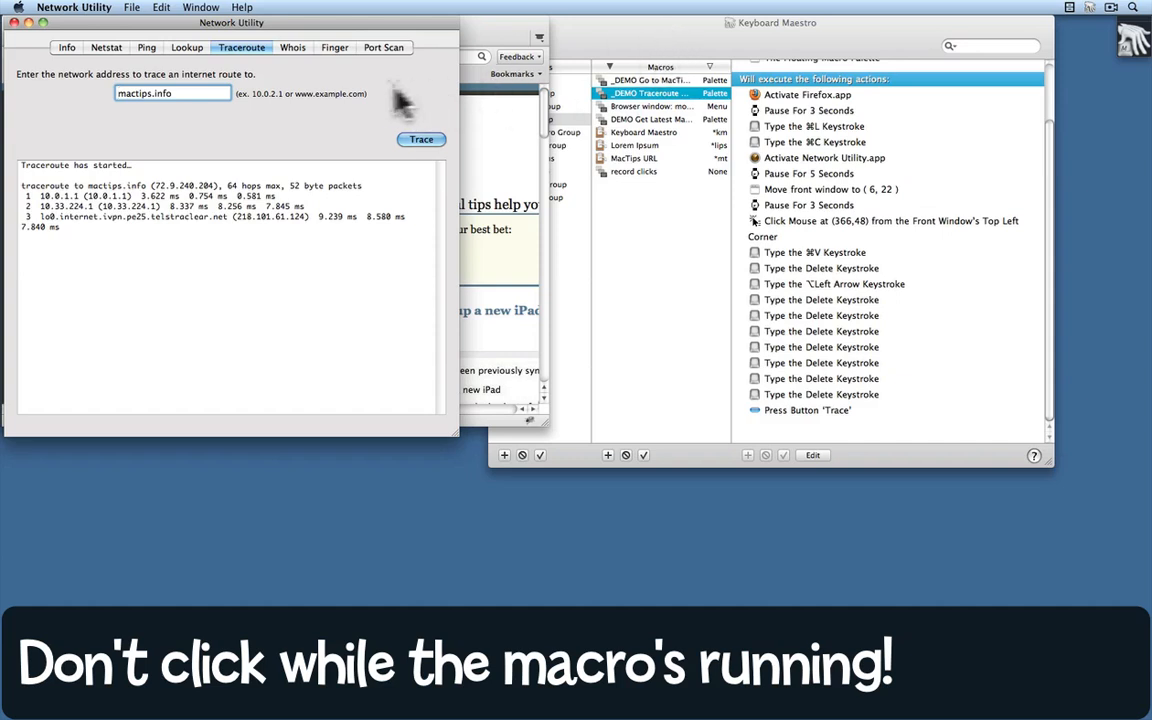
mouse_move(200, 95)
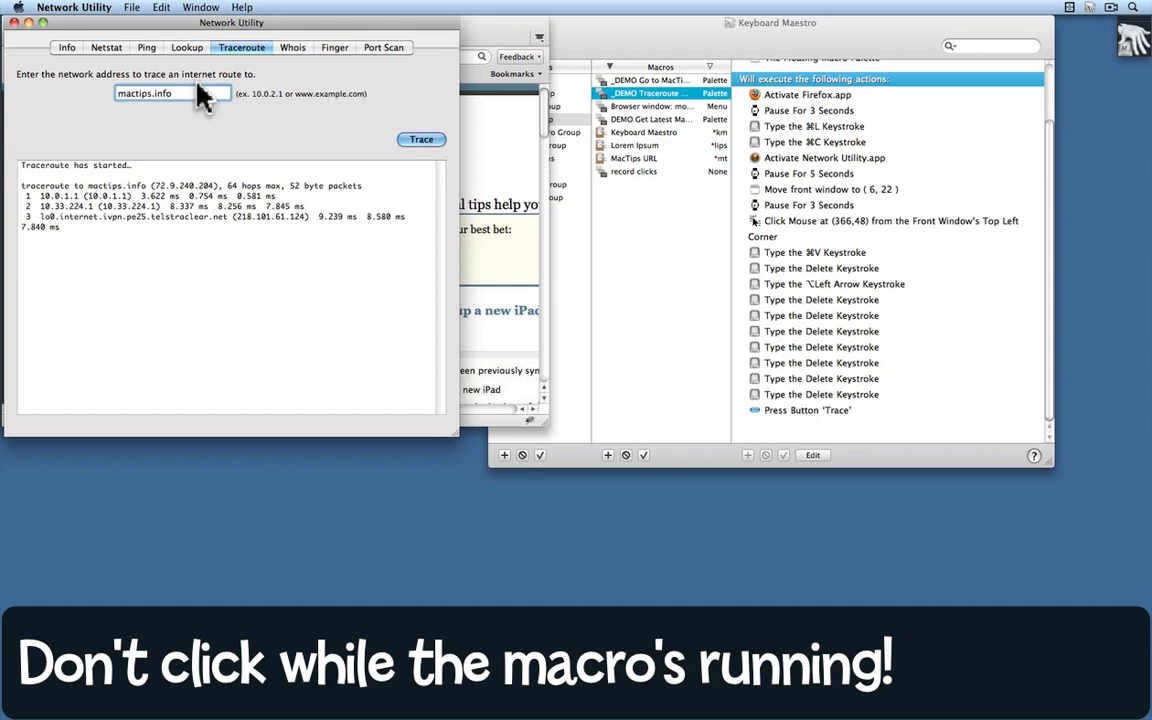
mouse_move(262, 140)
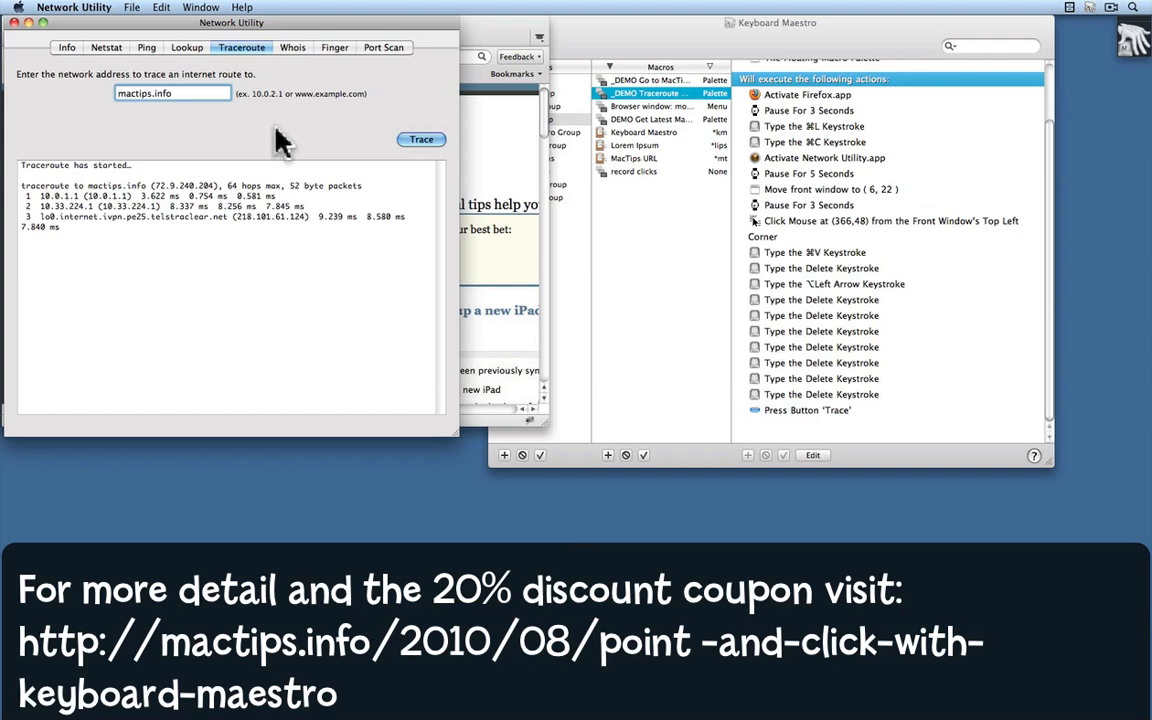
mouse_move(285, 145)
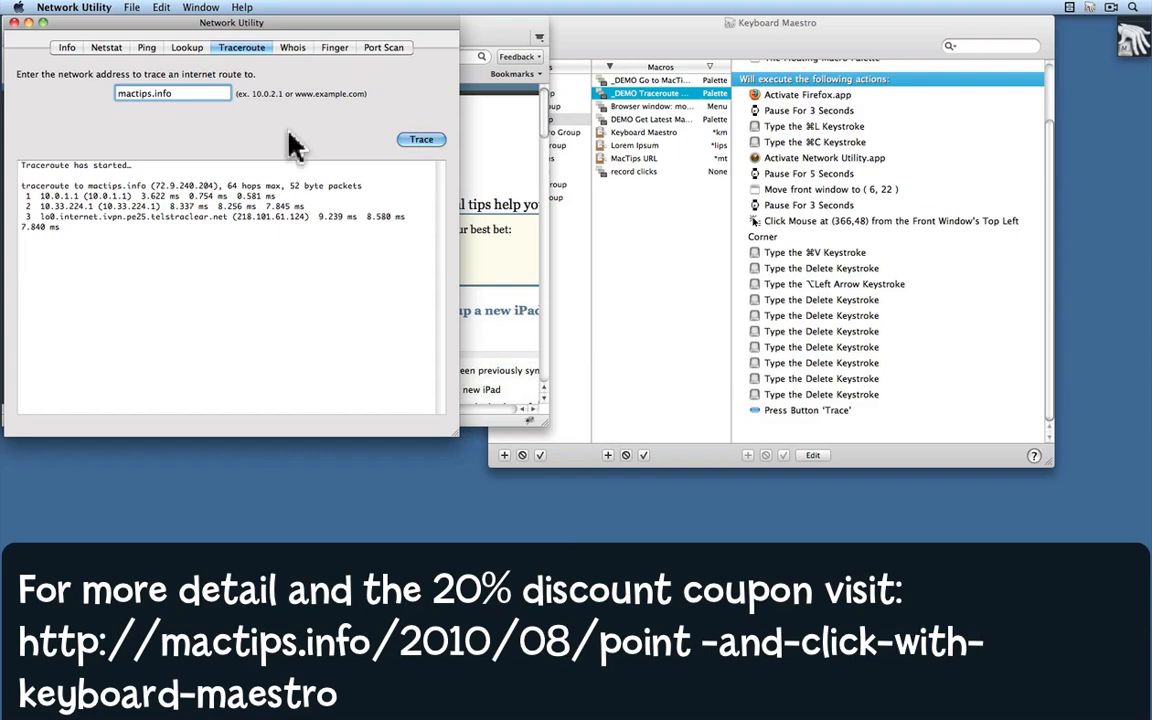
mouse_move(296, 143)
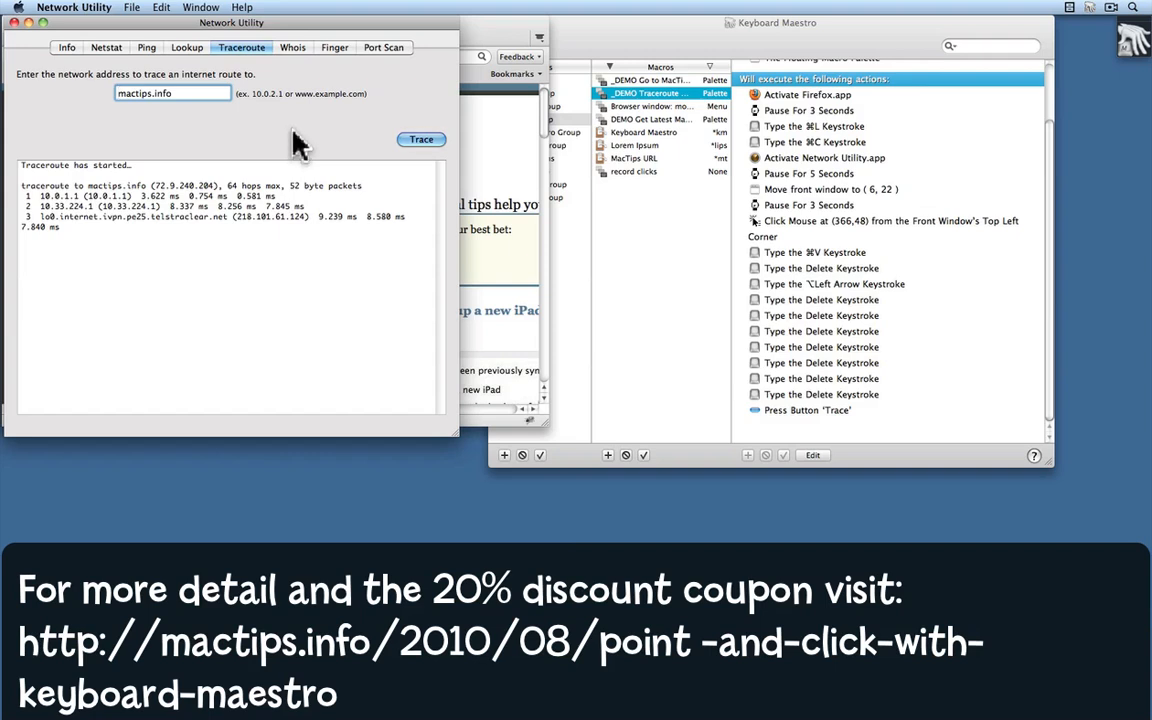